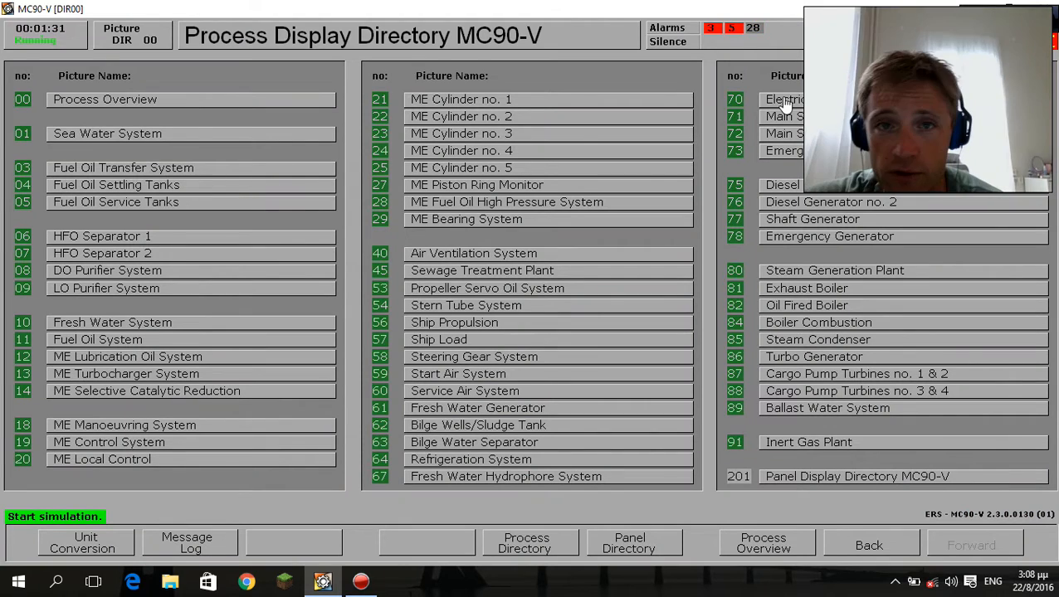
mouse_move(786, 81)
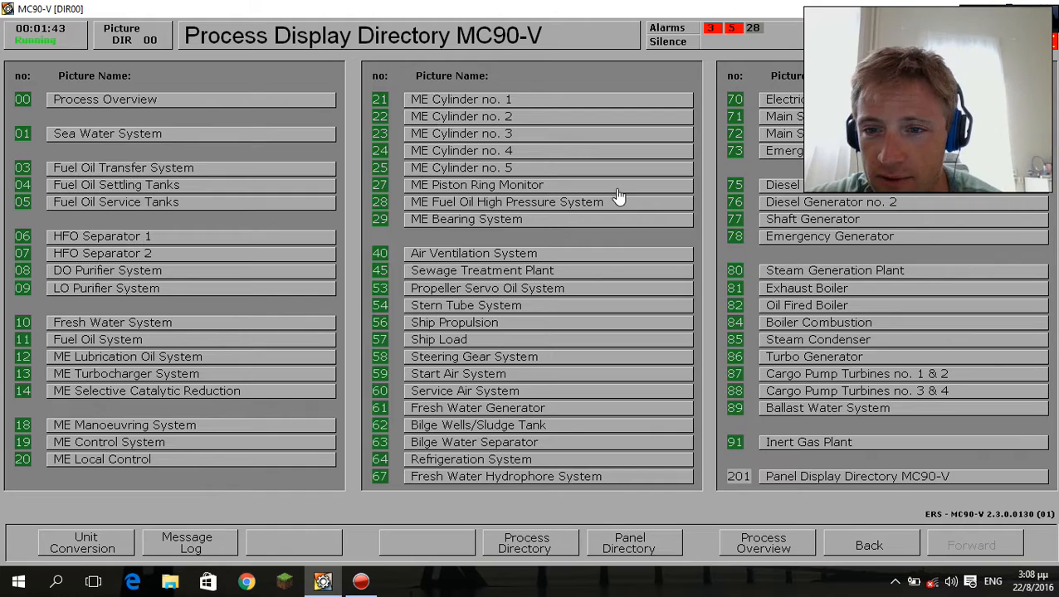
mouse_move(639, 280)
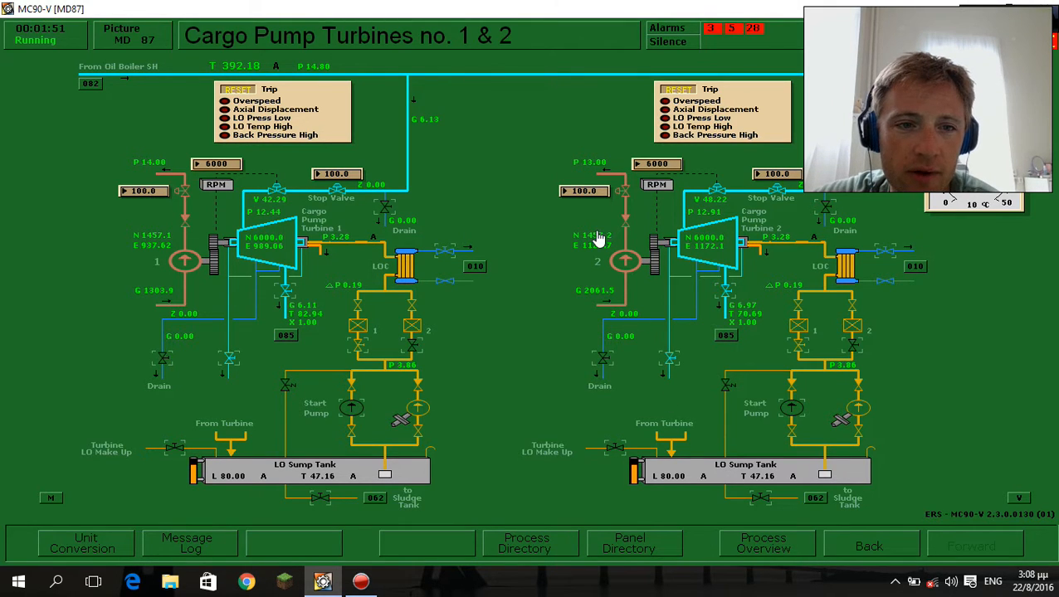
Acknowledge the PPU SYS alarms, including SYS0112, on the AL ALFA page and close it.
click(745, 31)
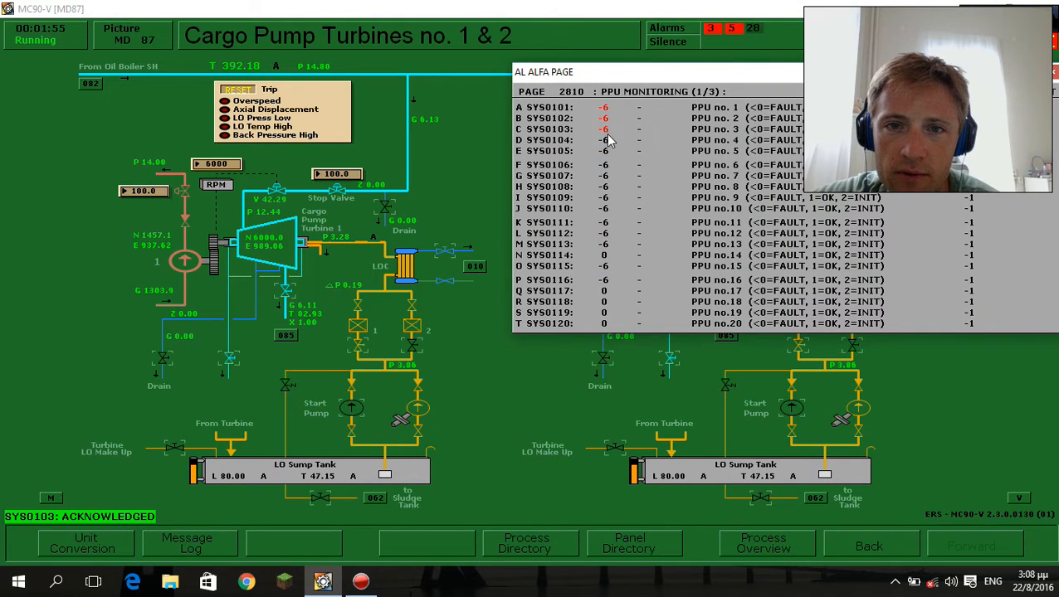
click(603, 208)
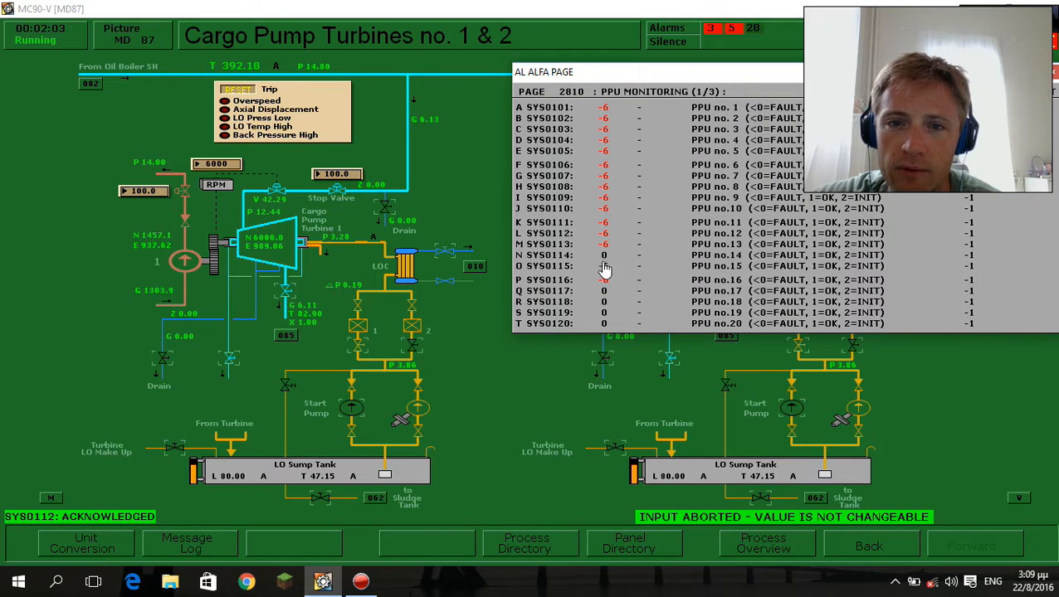
click(604, 266)
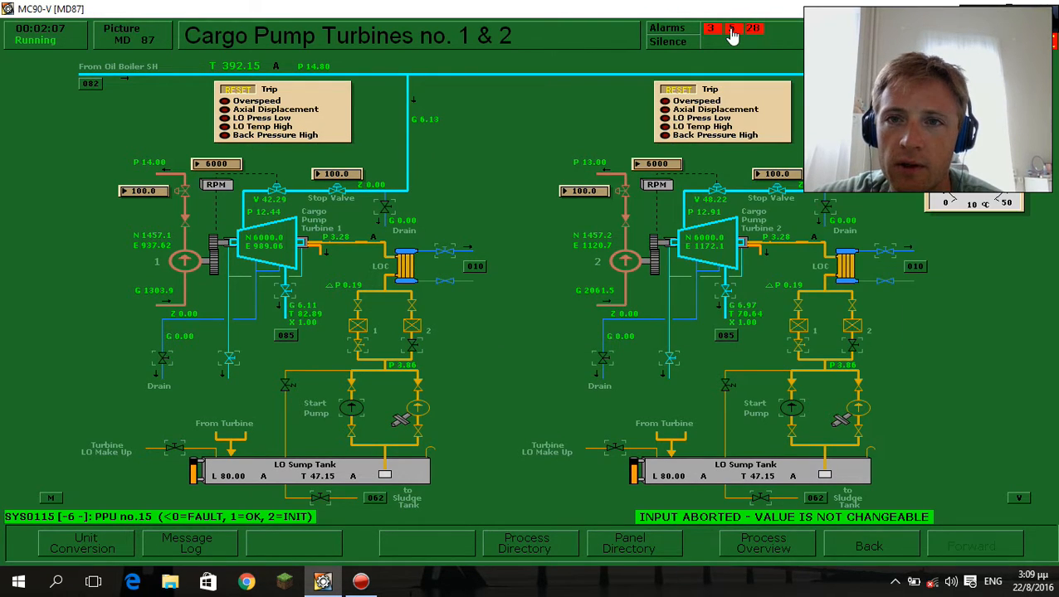
click(731, 33)
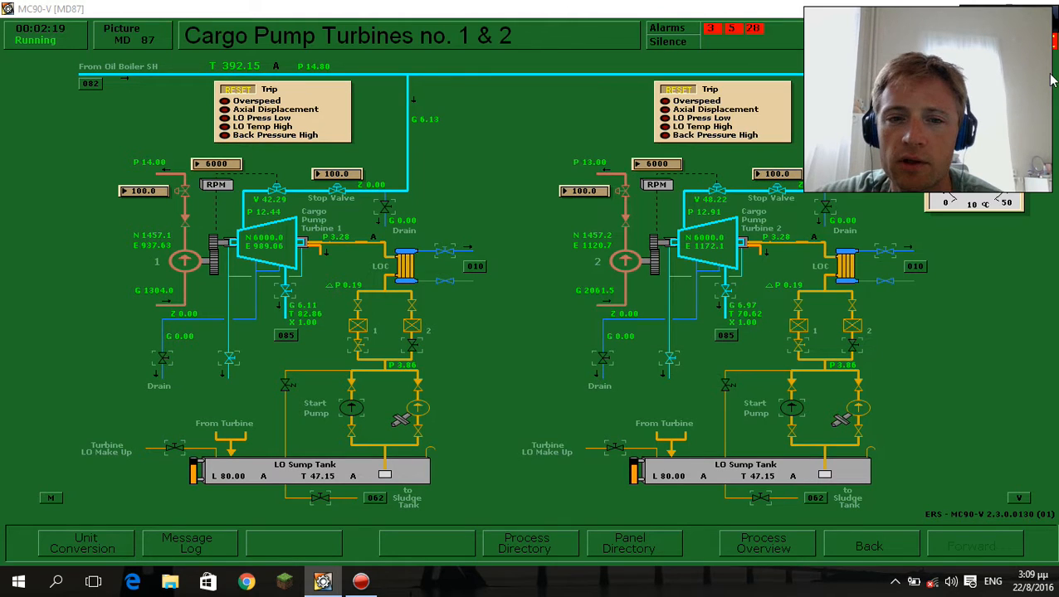
mouse_move(897, 166)
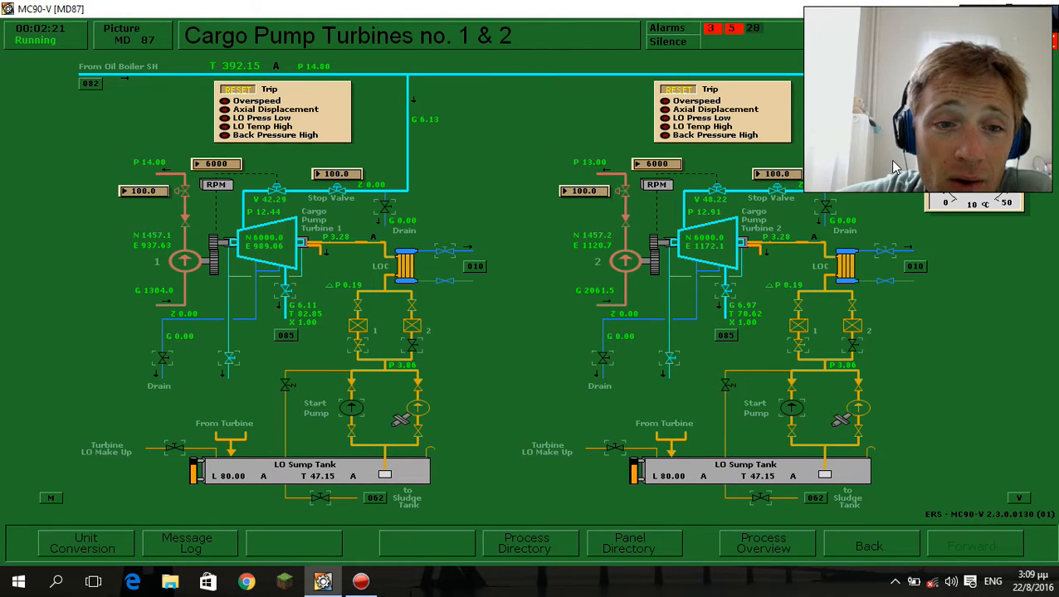
mouse_move(821, 295)
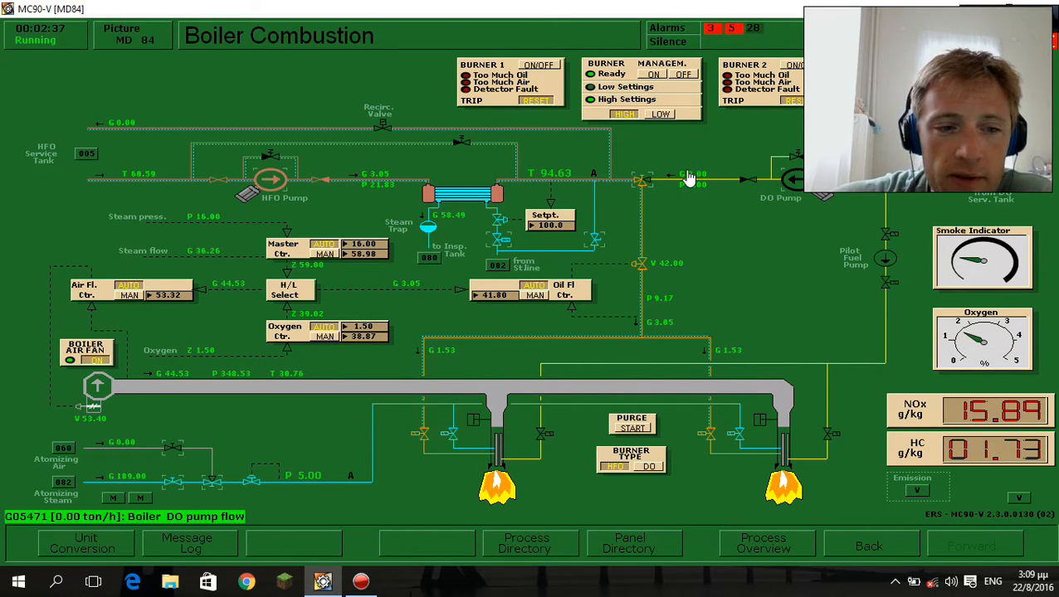
click(526, 544)
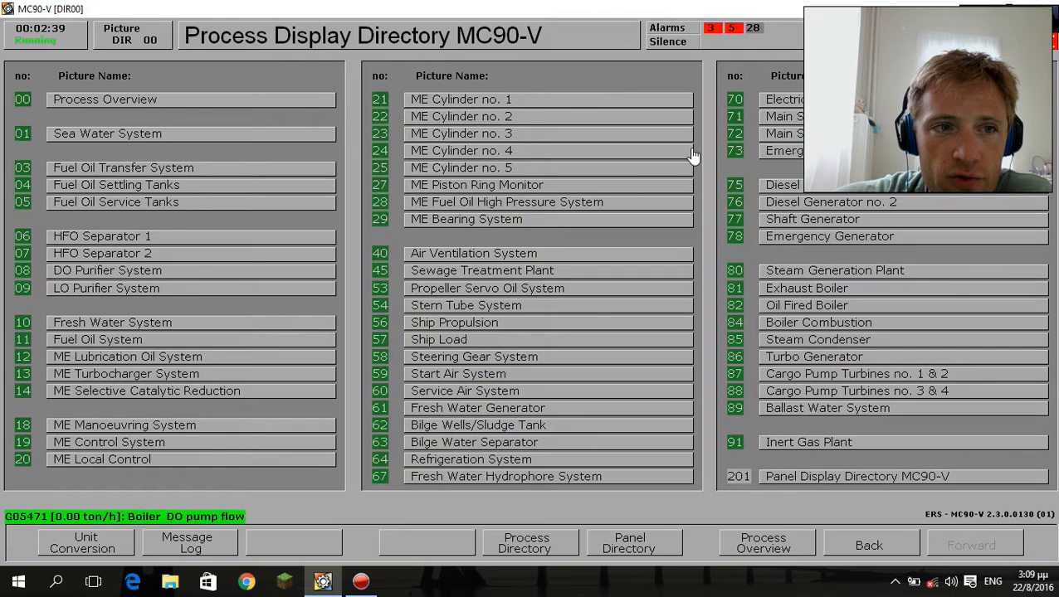
mouse_move(780, 307)
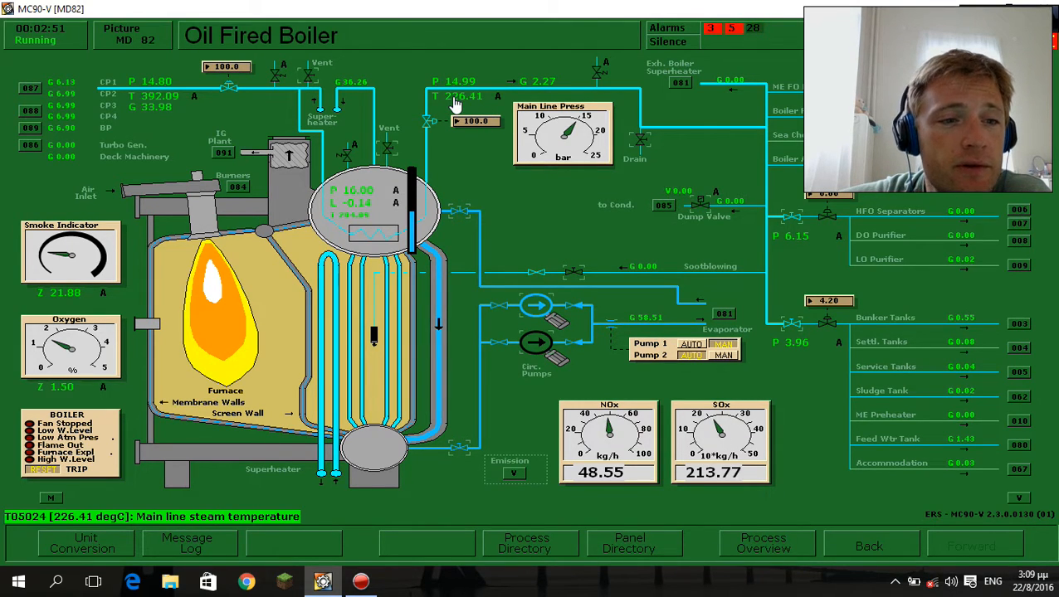
mouse_move(199, 253)
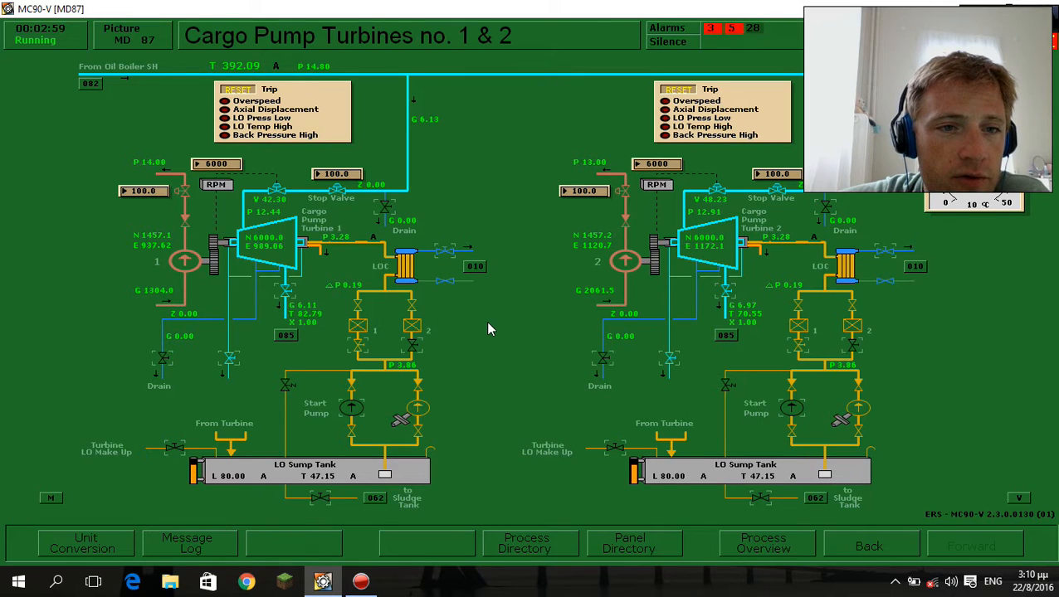
mouse_move(253, 193)
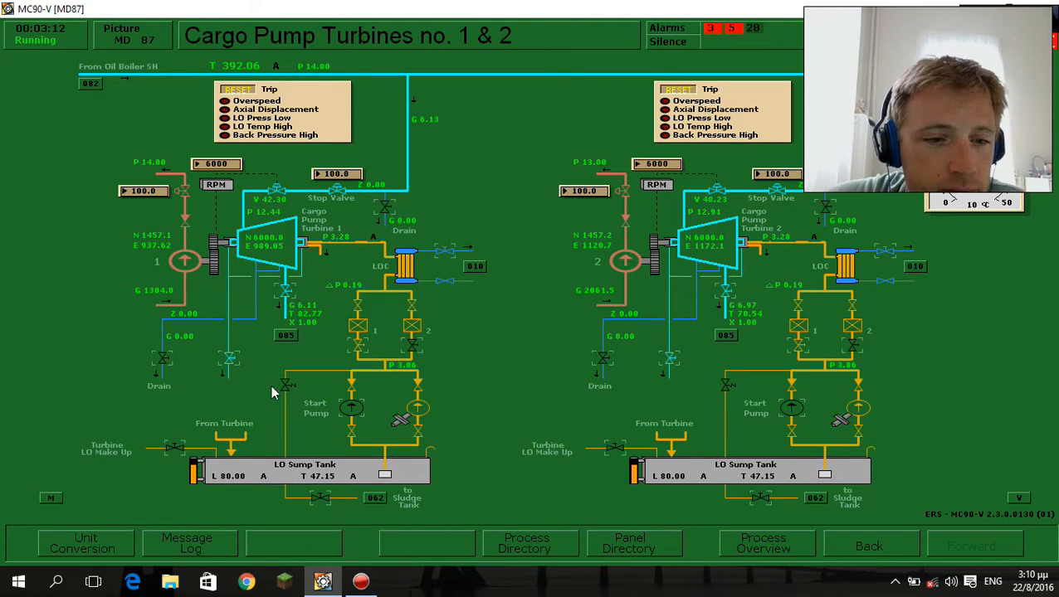
mouse_move(229, 440)
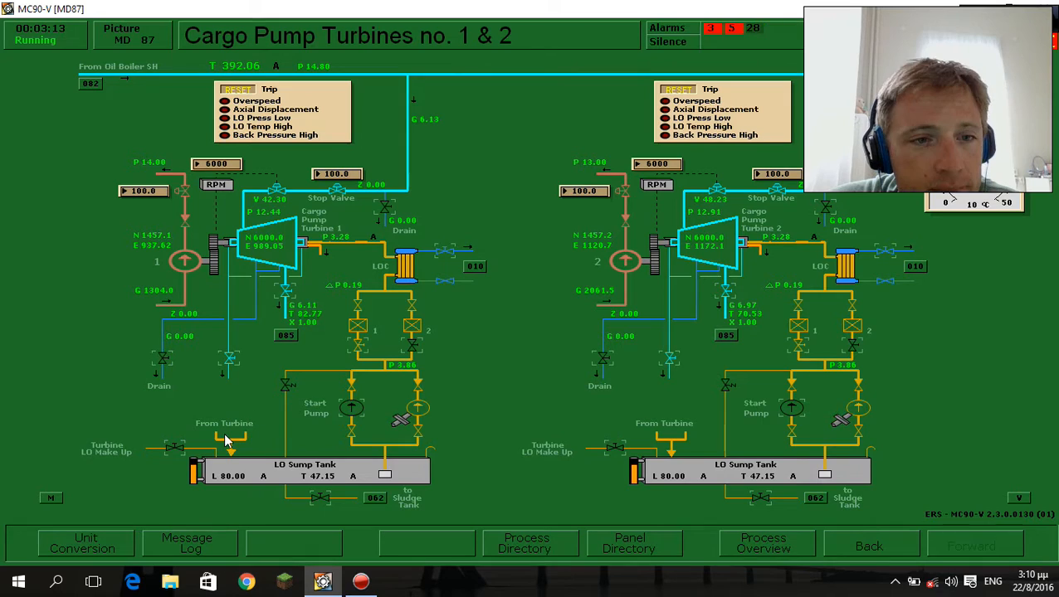
mouse_move(214, 433)
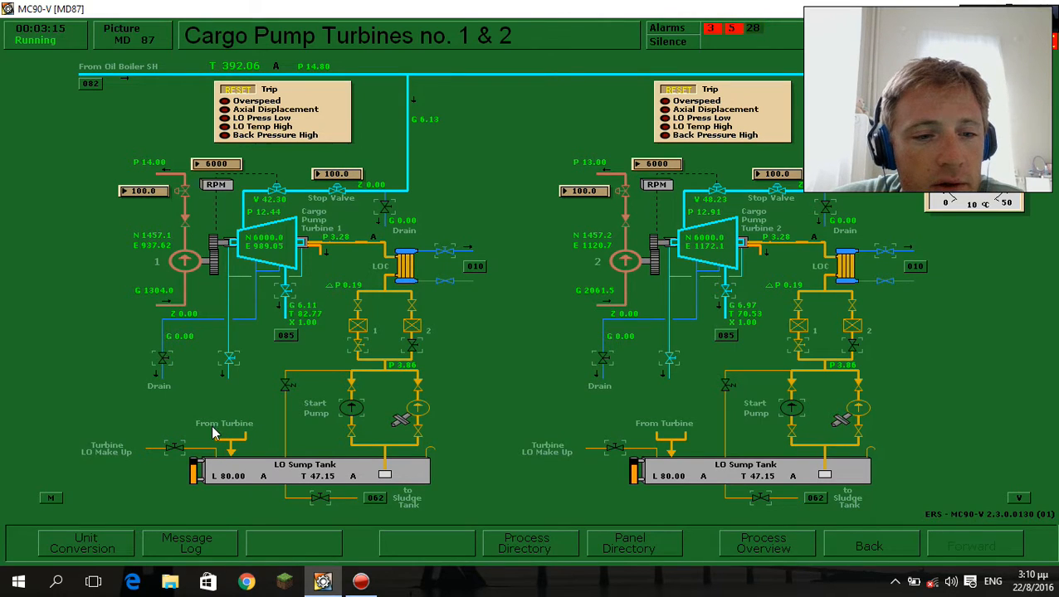
mouse_move(233, 463)
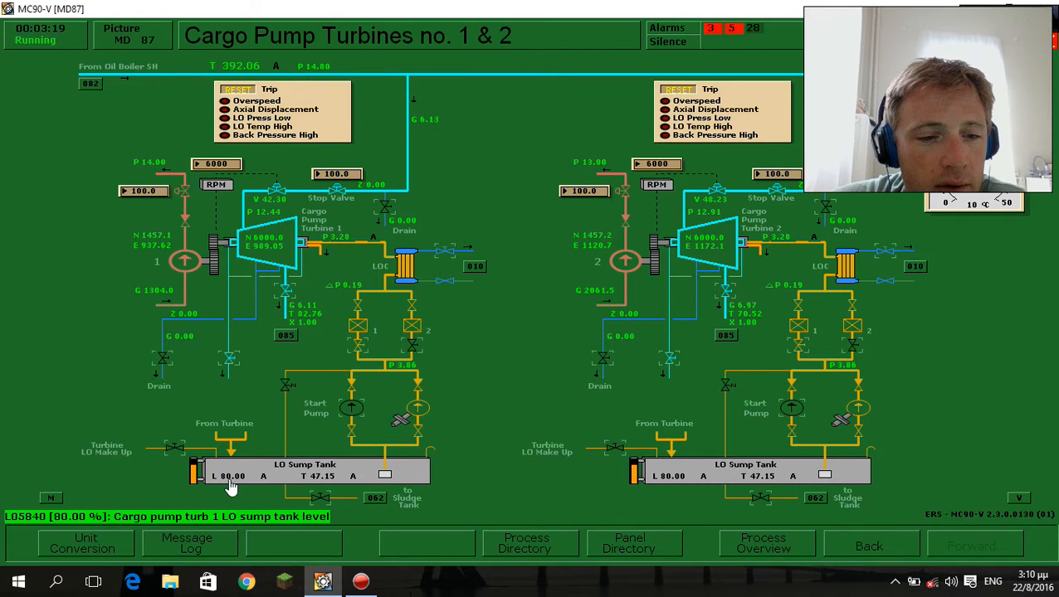
mouse_move(185, 454)
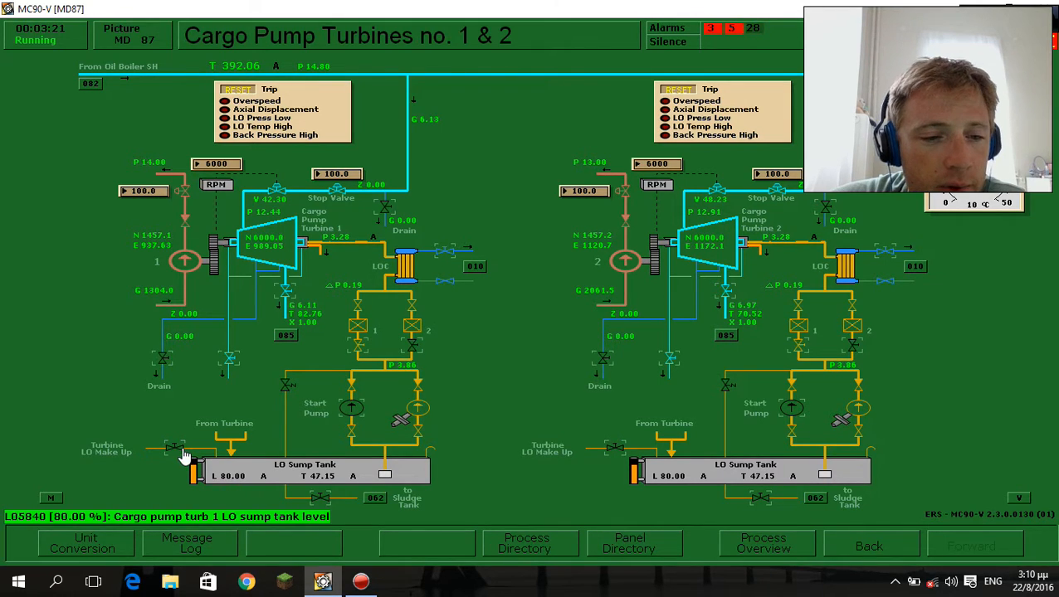
Open turbine 1's LO make-up valve to raise the sump level to 87%, then close it.
click(179, 449)
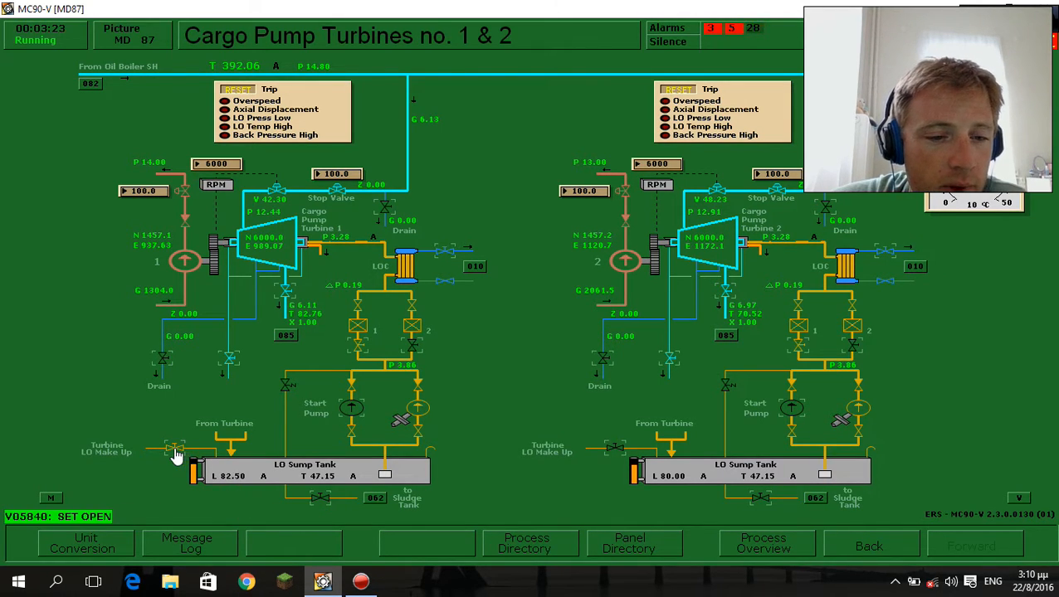
click(176, 448)
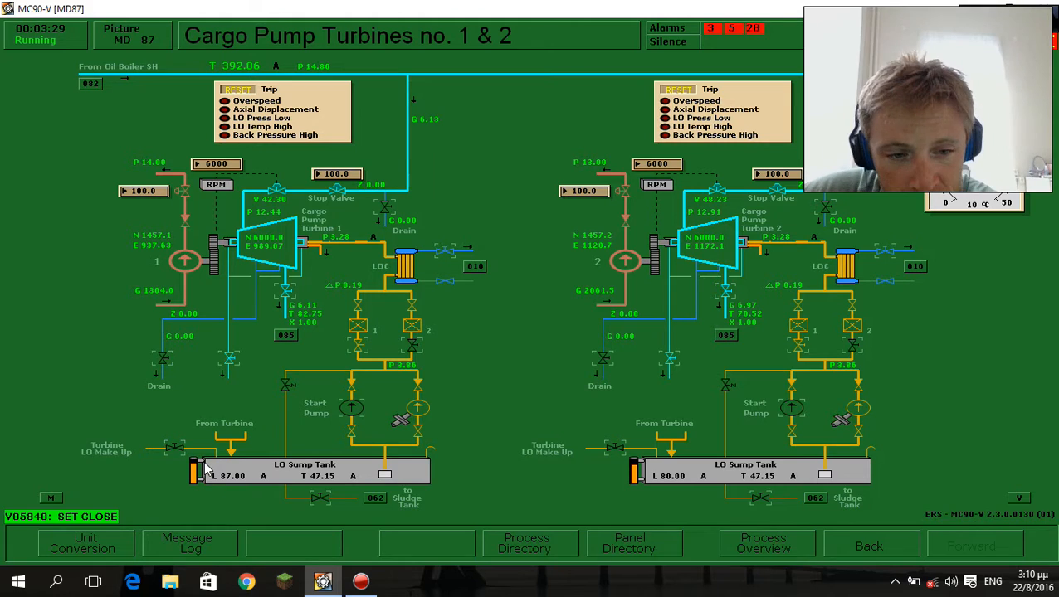
mouse_move(369, 527)
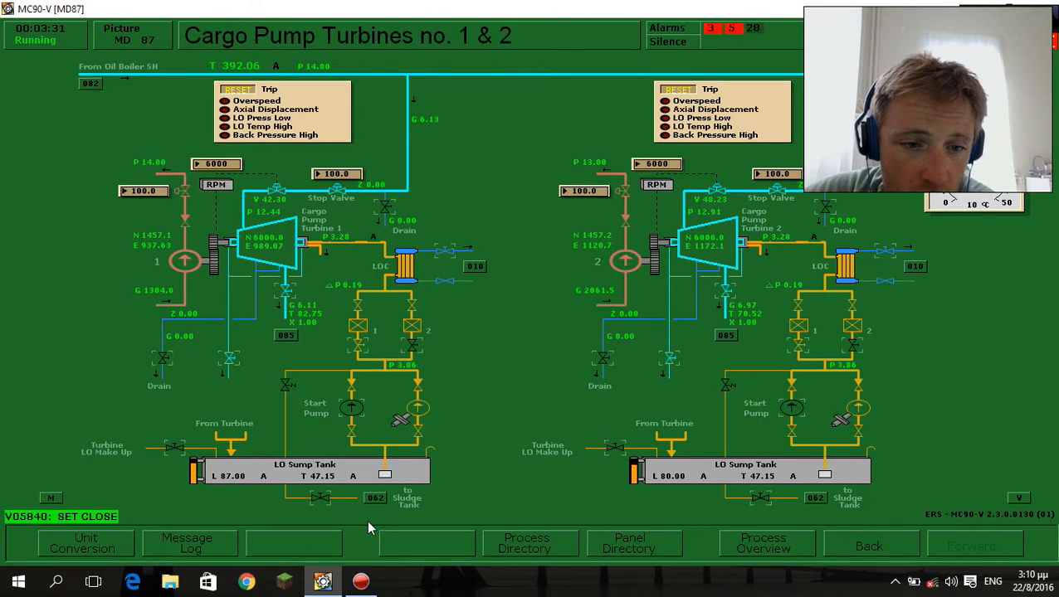
mouse_move(337, 490)
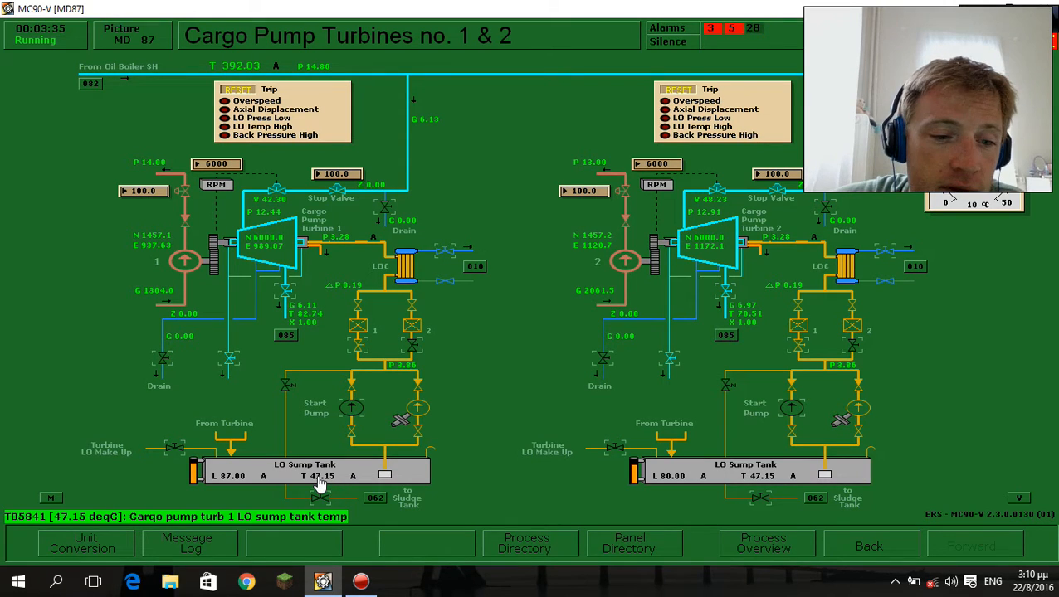
mouse_move(415, 473)
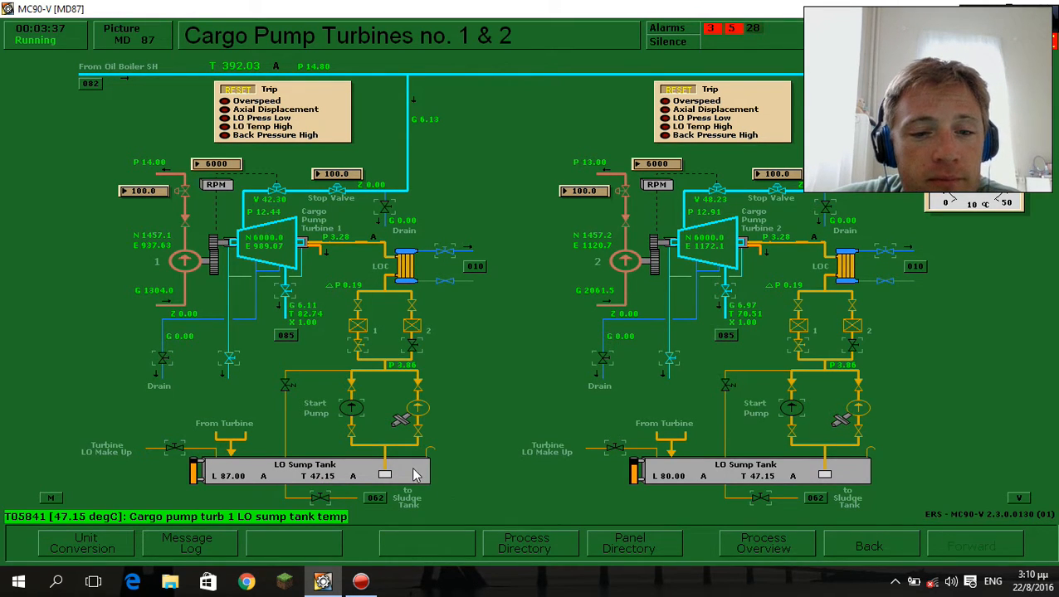
mouse_move(383, 481)
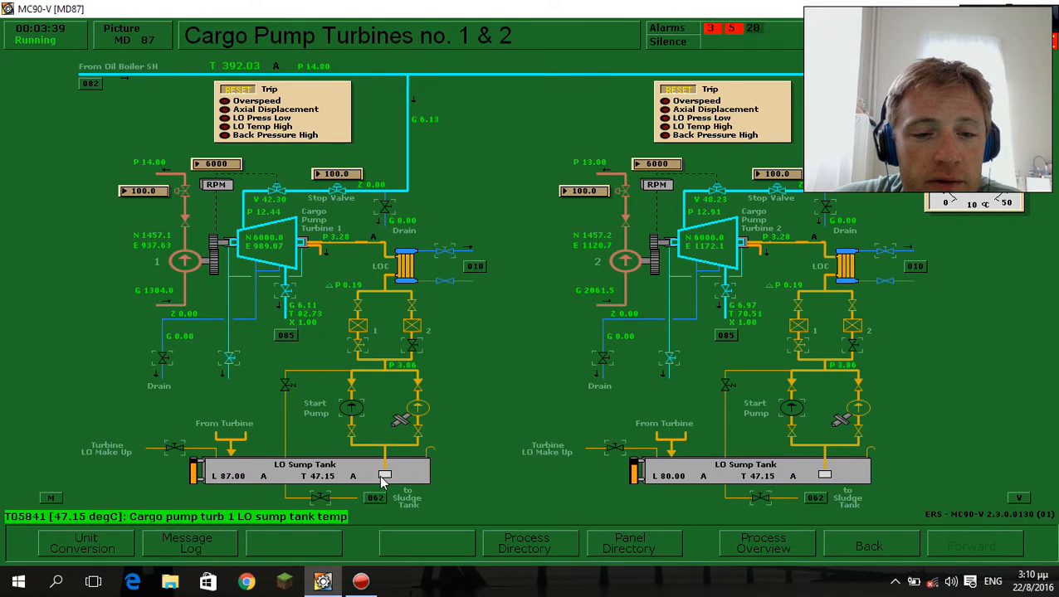
mouse_move(383, 446)
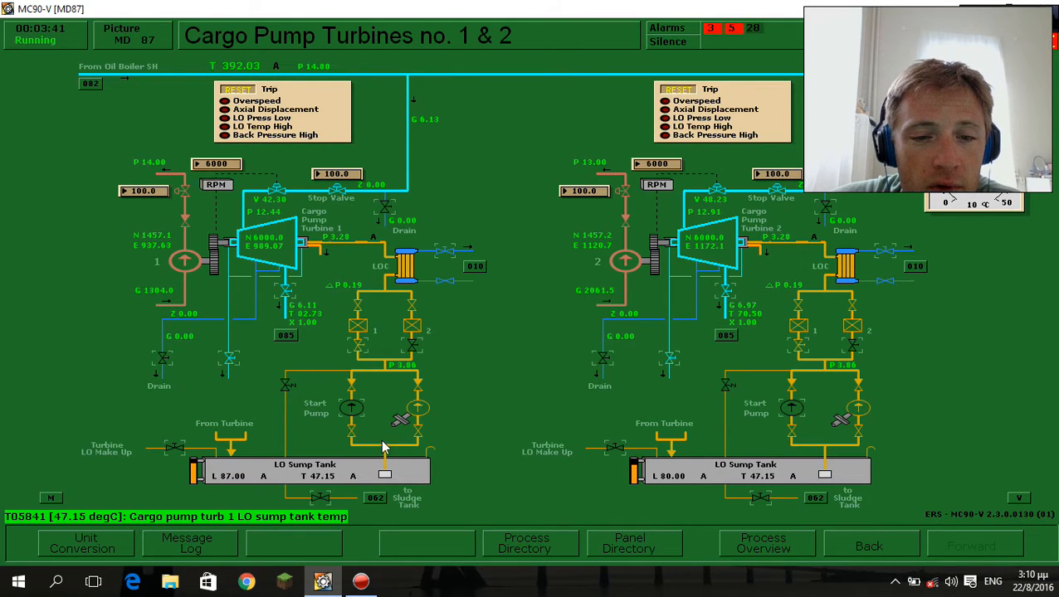
mouse_move(406, 423)
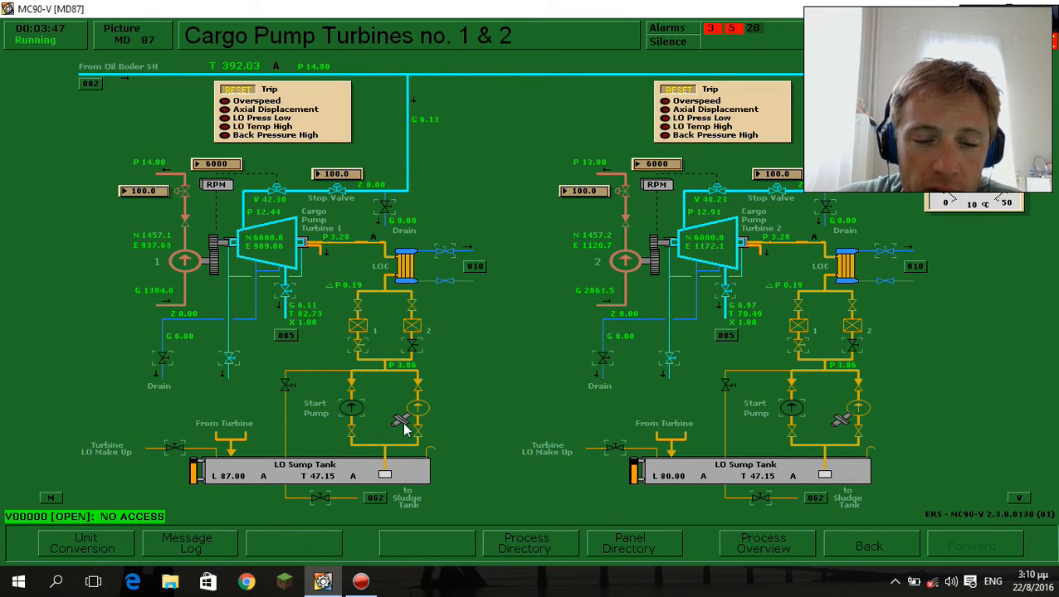
mouse_move(421, 388)
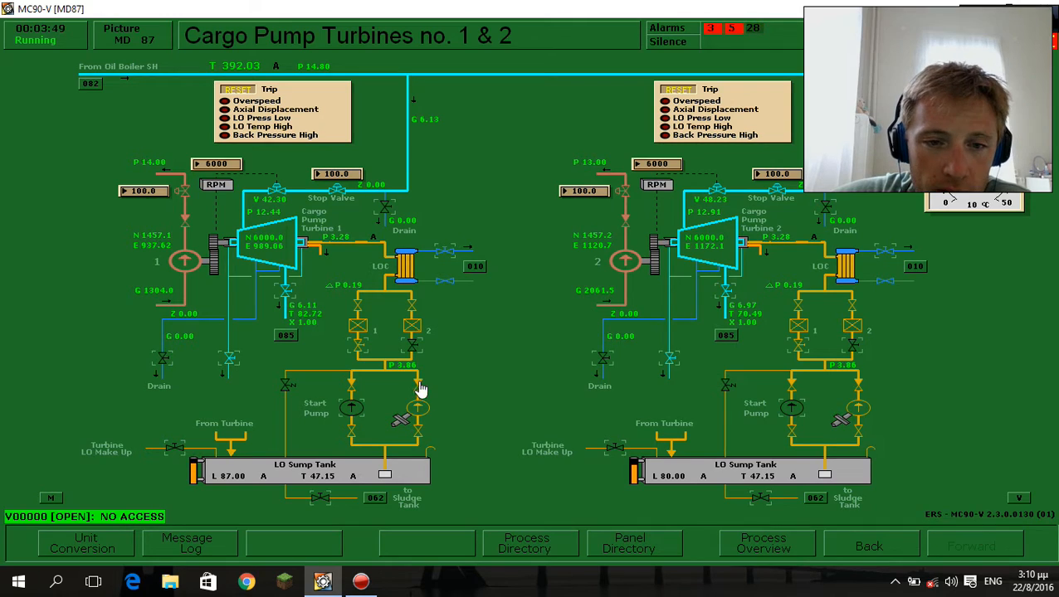
mouse_move(357, 338)
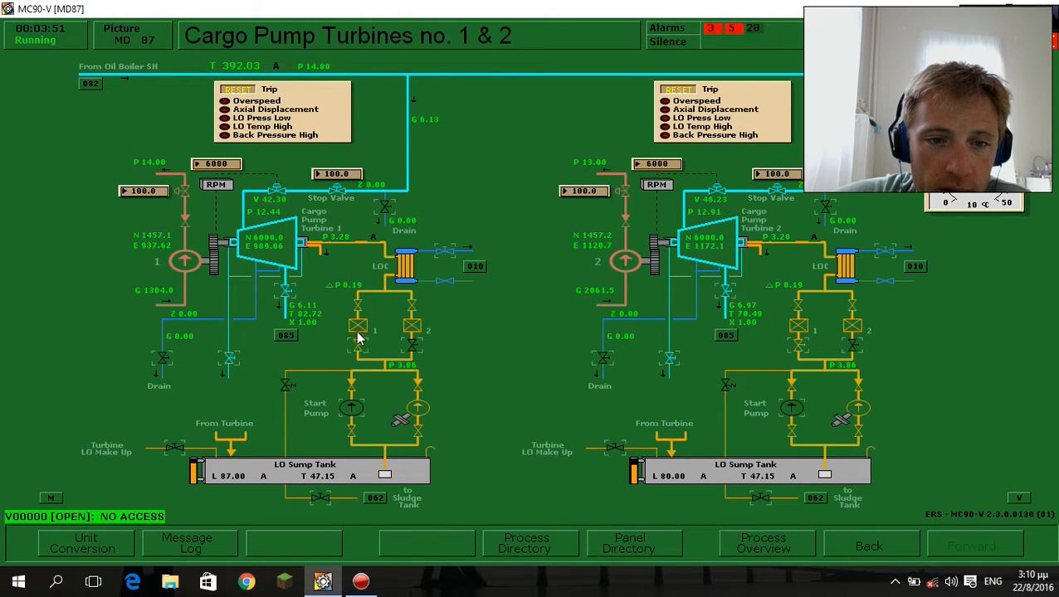
mouse_move(358, 324)
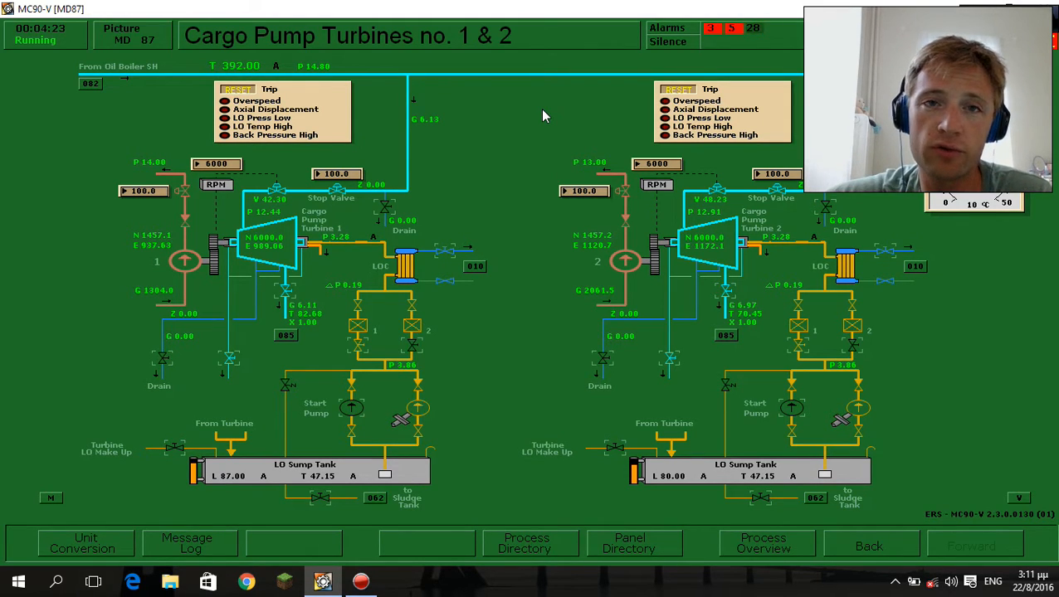
mouse_move(580, 133)
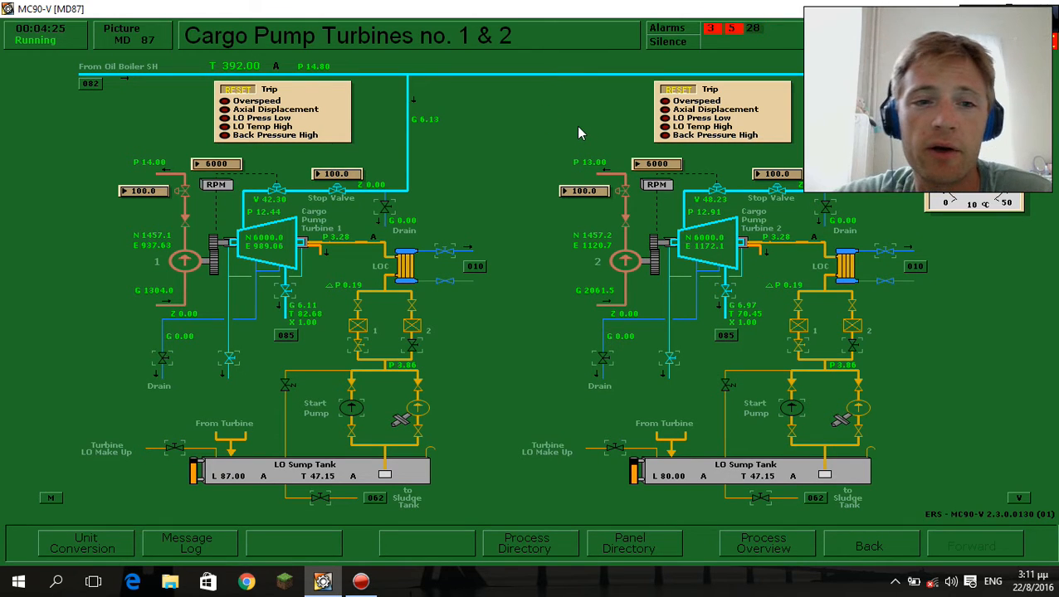
mouse_move(556, 147)
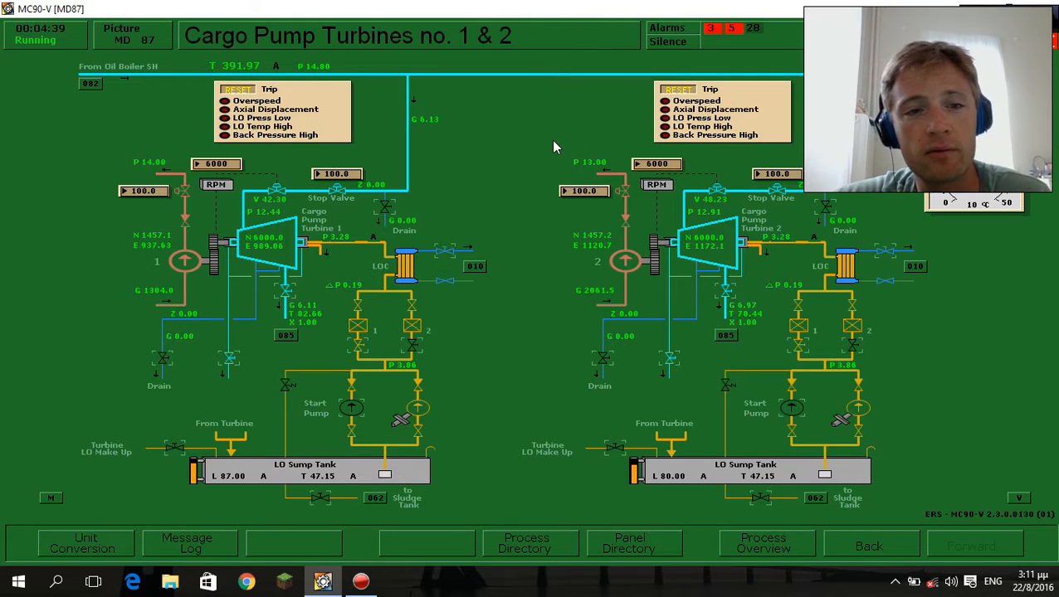
mouse_move(544, 12)
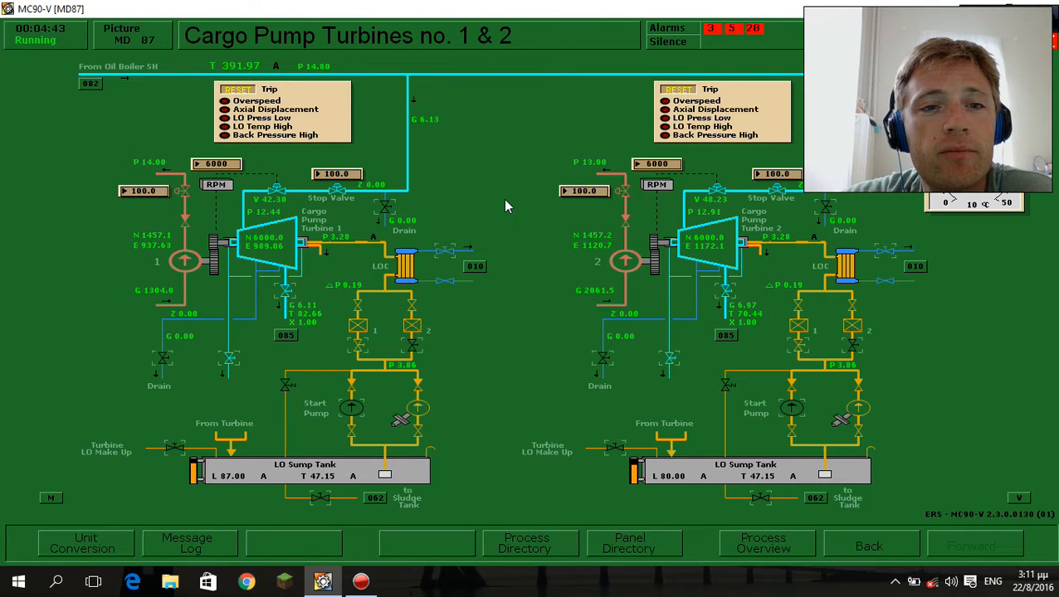
mouse_move(491, 224)
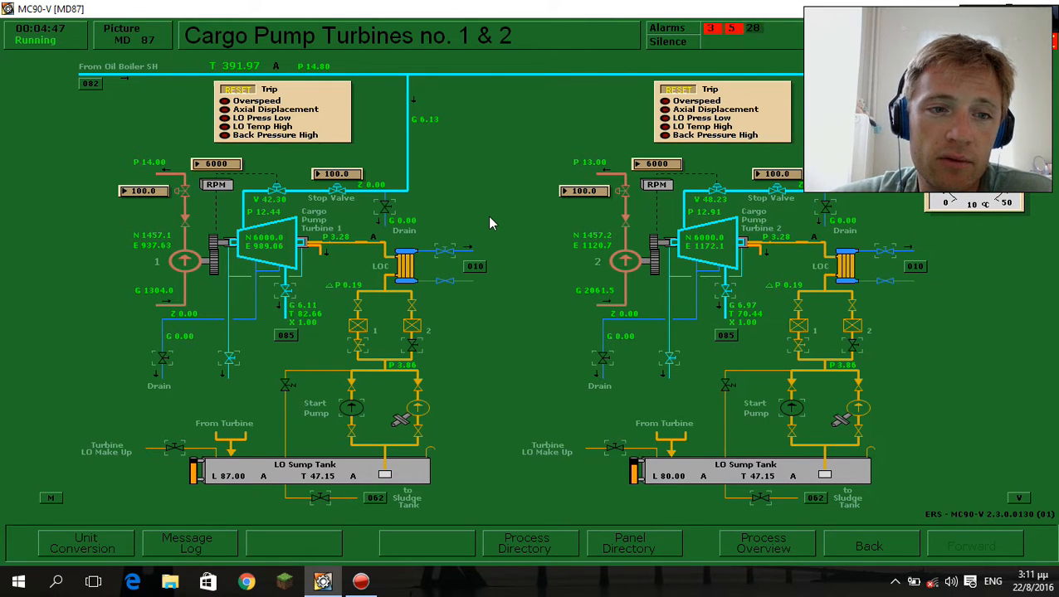
mouse_move(347, 203)
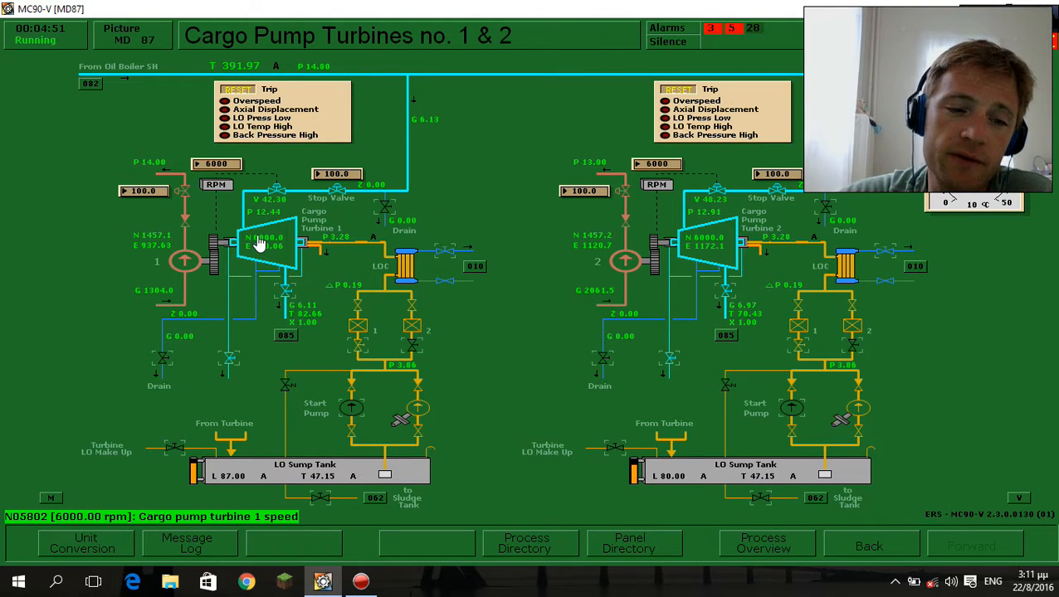
mouse_move(344, 206)
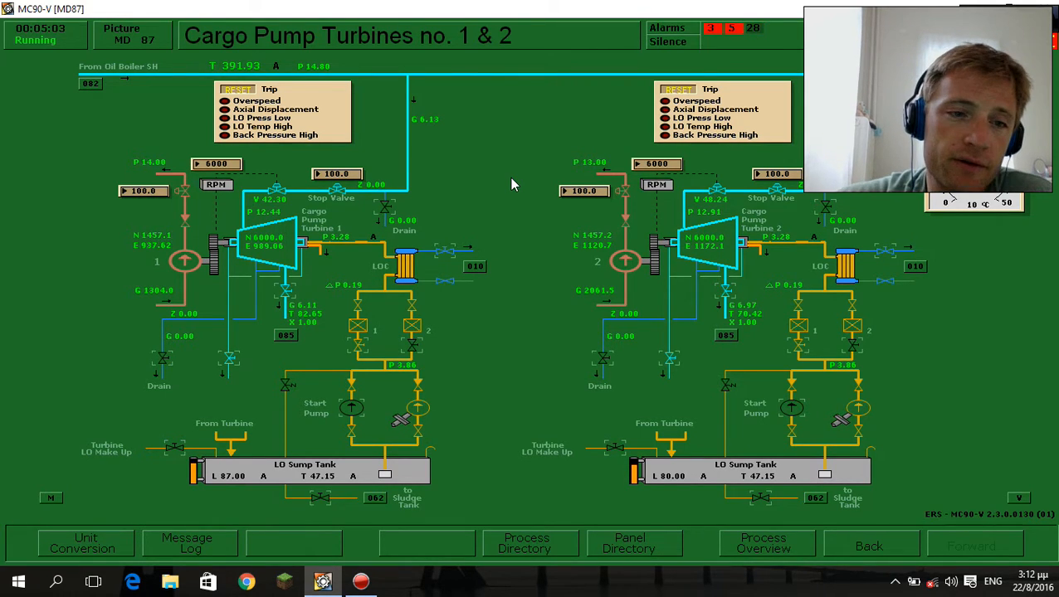
mouse_move(214, 249)
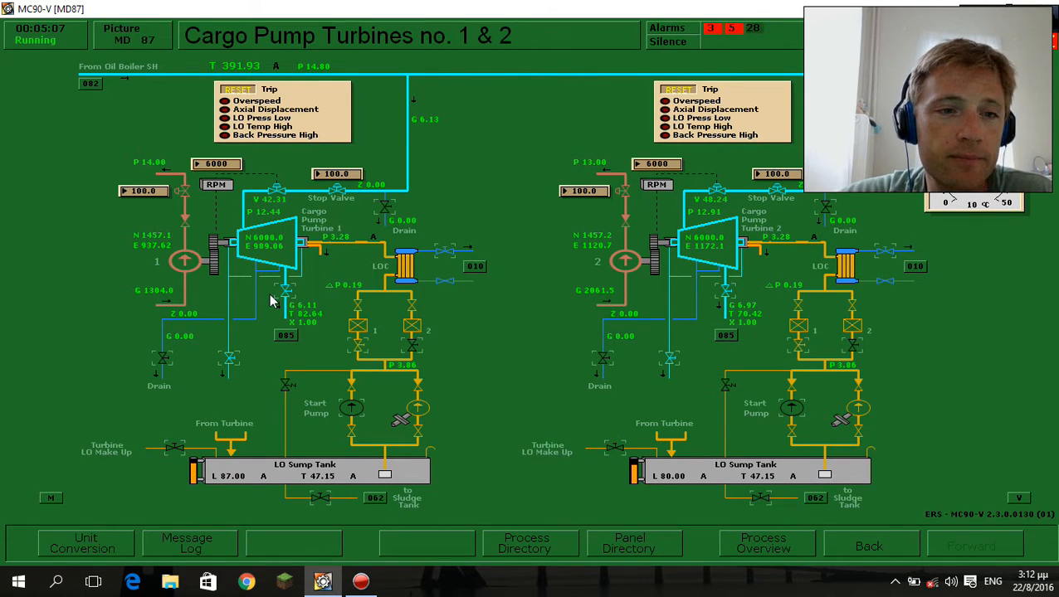
mouse_move(276, 349)
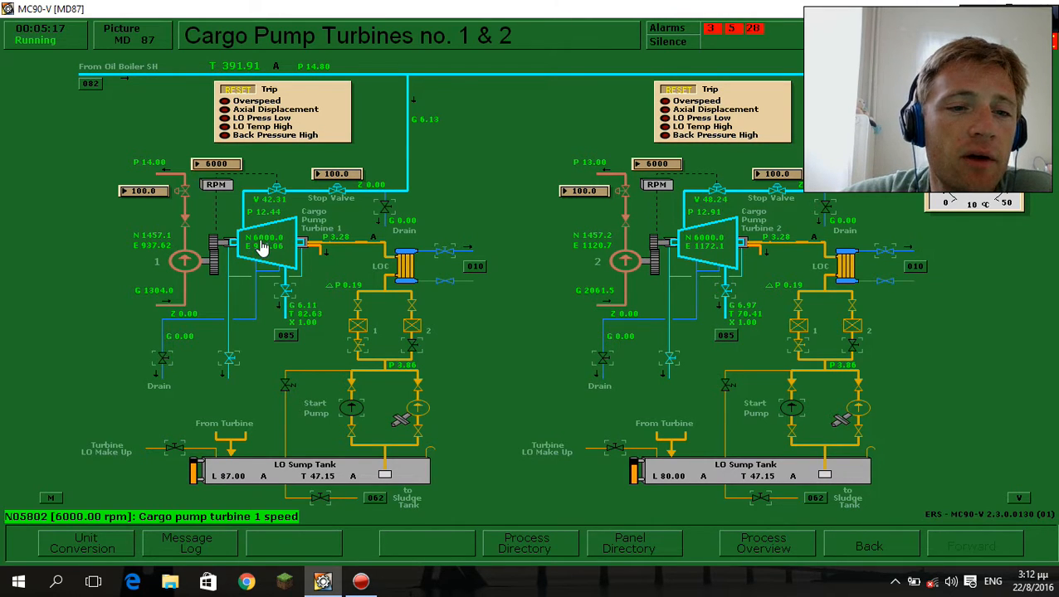
mouse_move(215, 247)
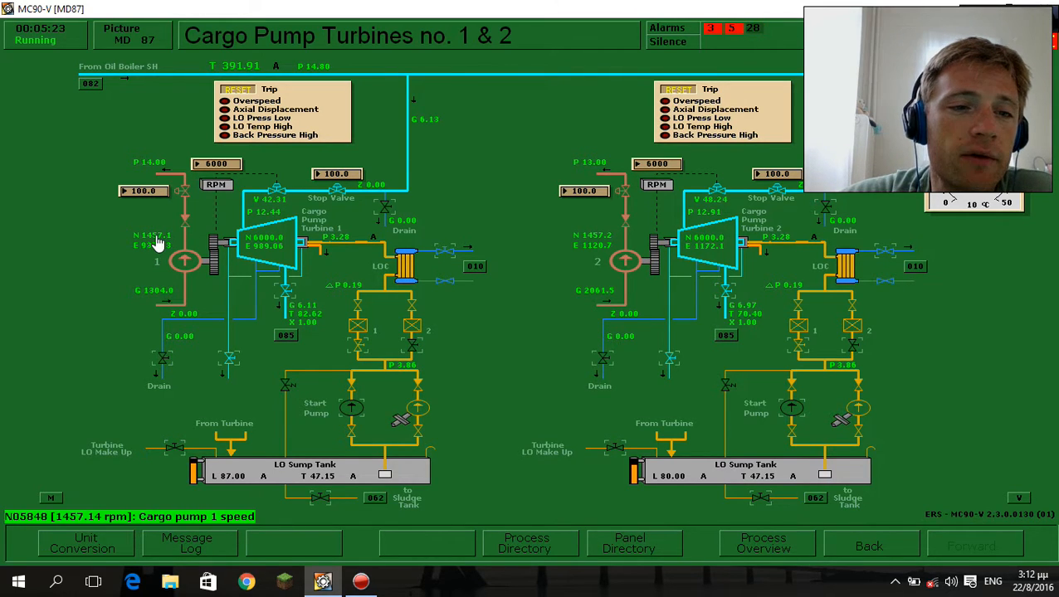
mouse_move(210, 291)
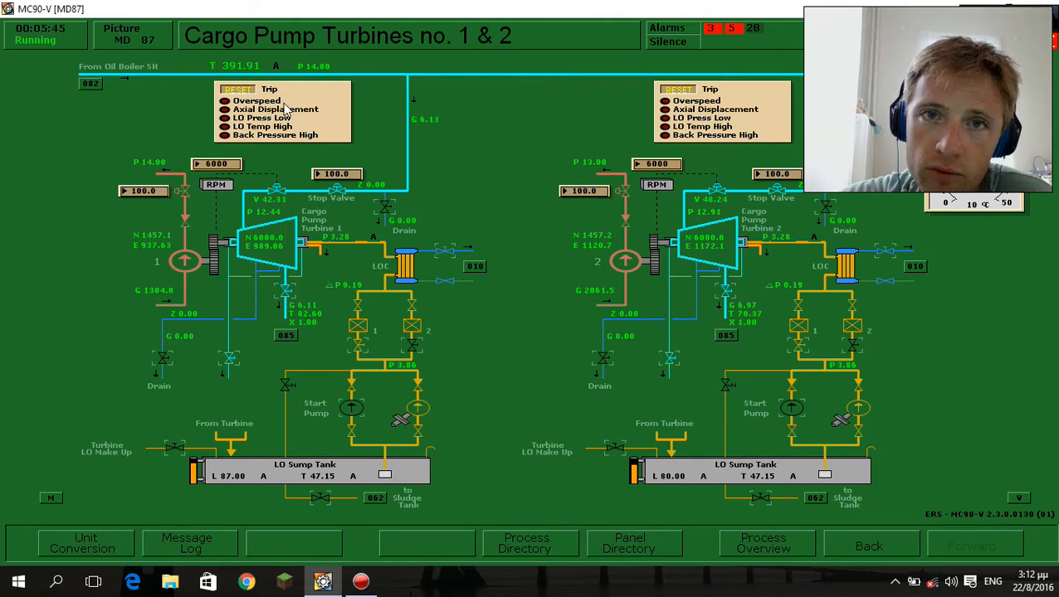
mouse_move(448, 196)
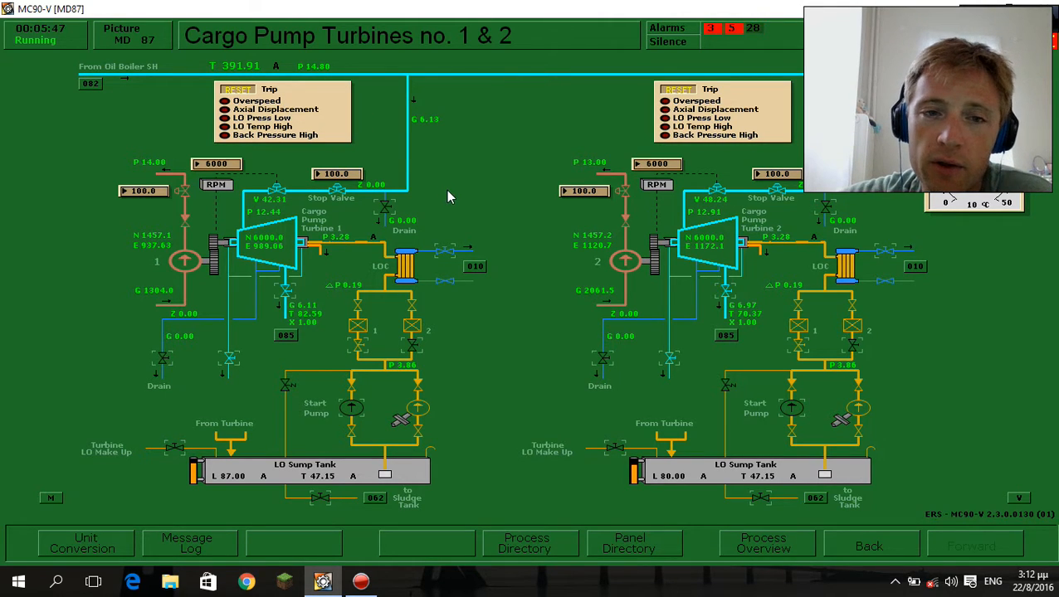
mouse_move(444, 201)
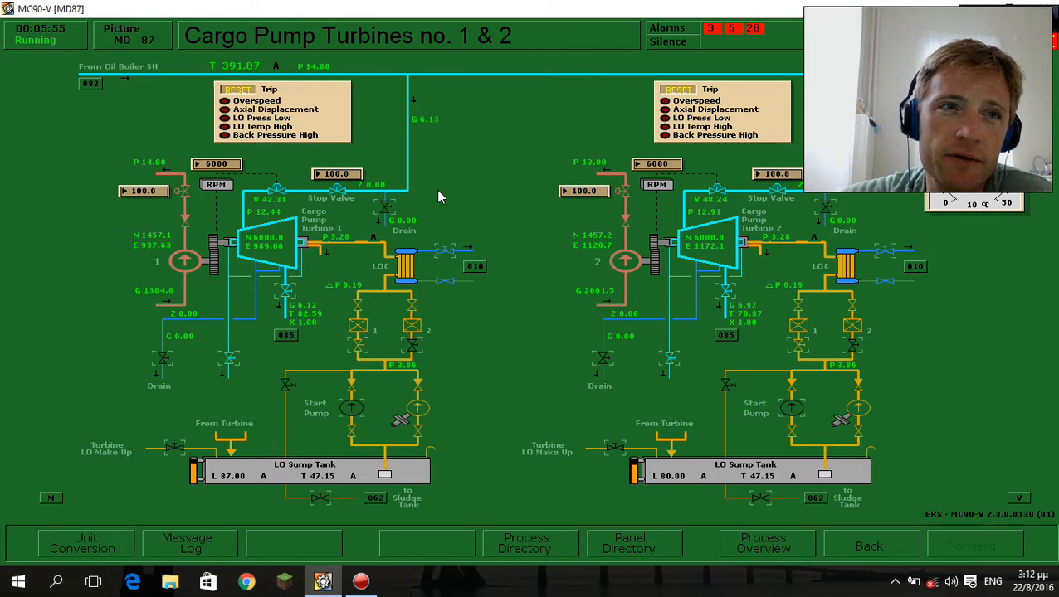
mouse_move(441, 188)
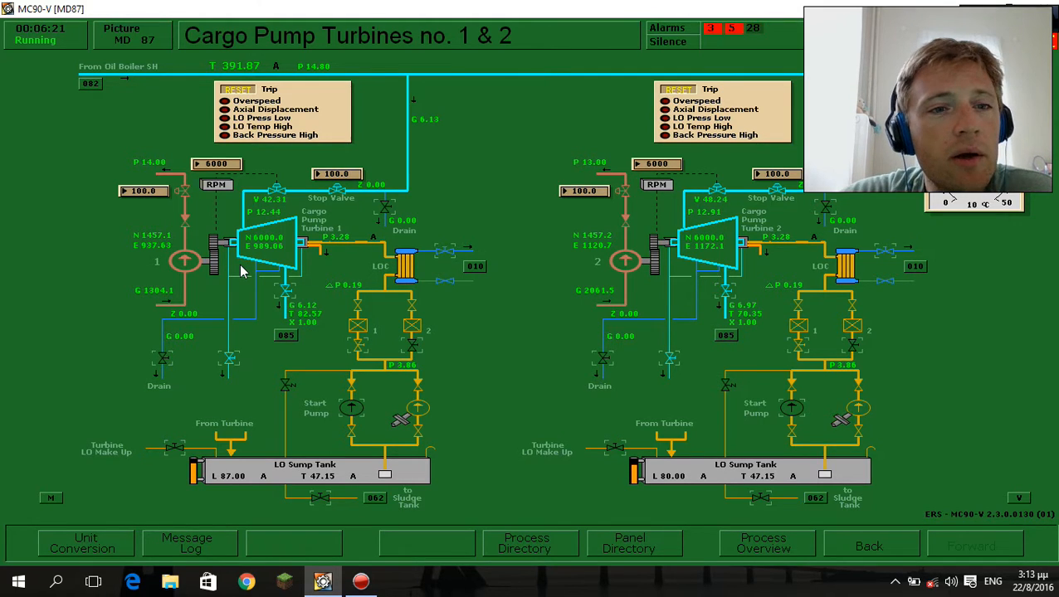
mouse_move(373, 222)
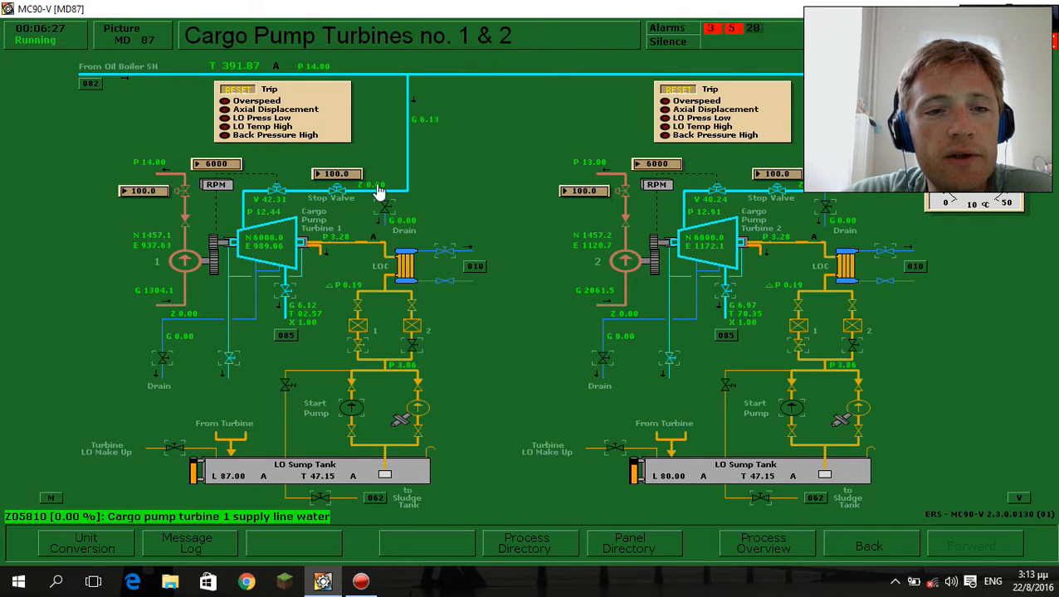
mouse_move(332, 200)
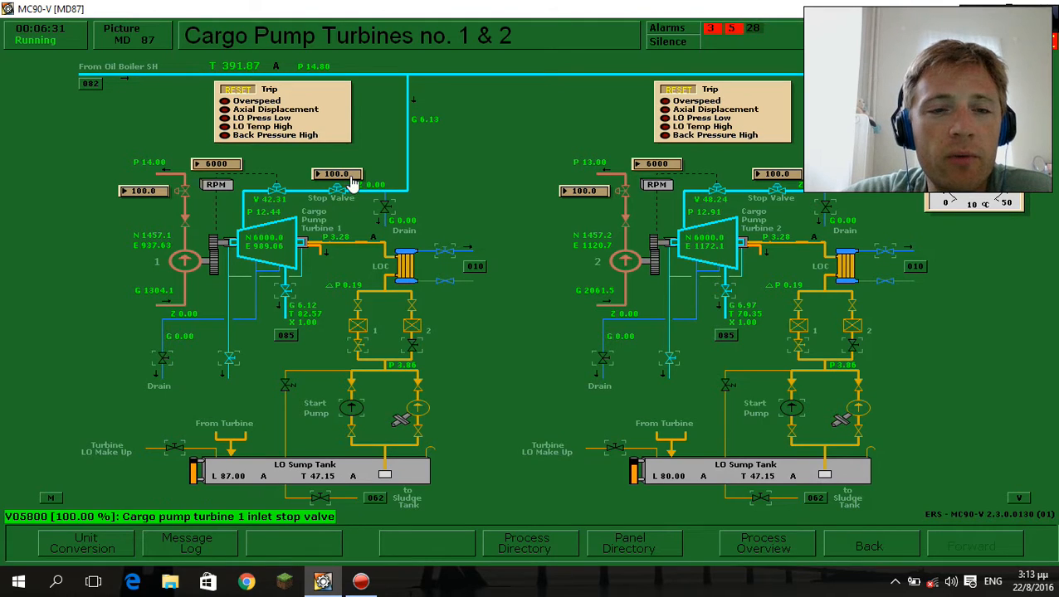
mouse_move(359, 166)
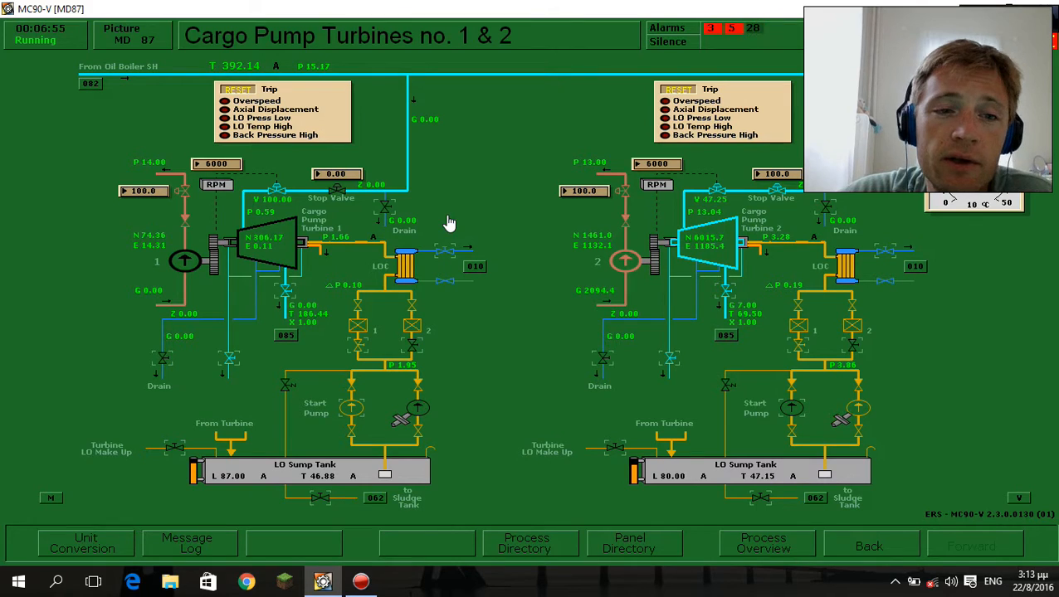
mouse_move(361, 210)
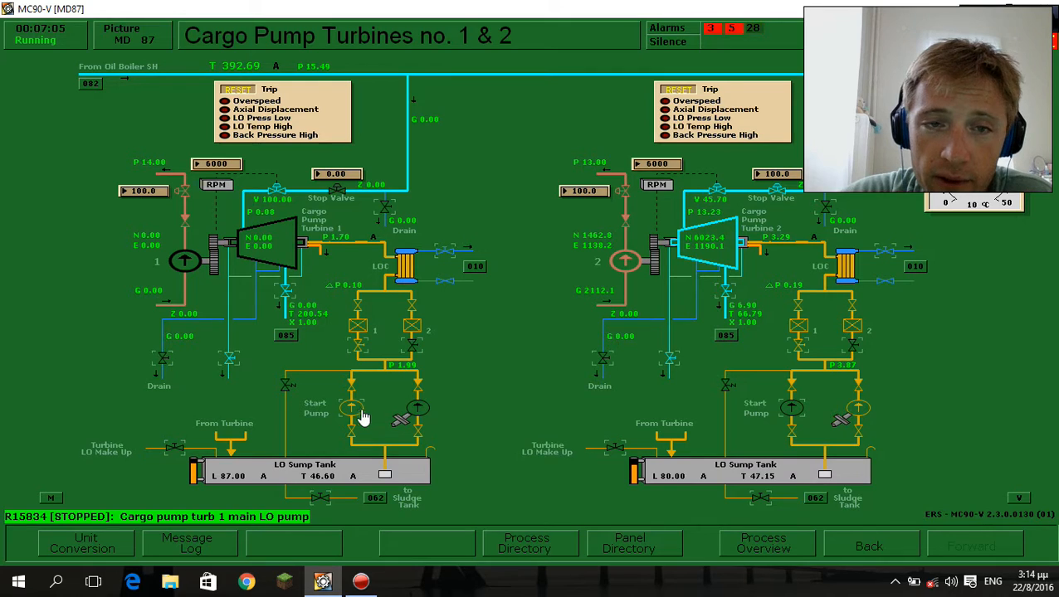
click(352, 407)
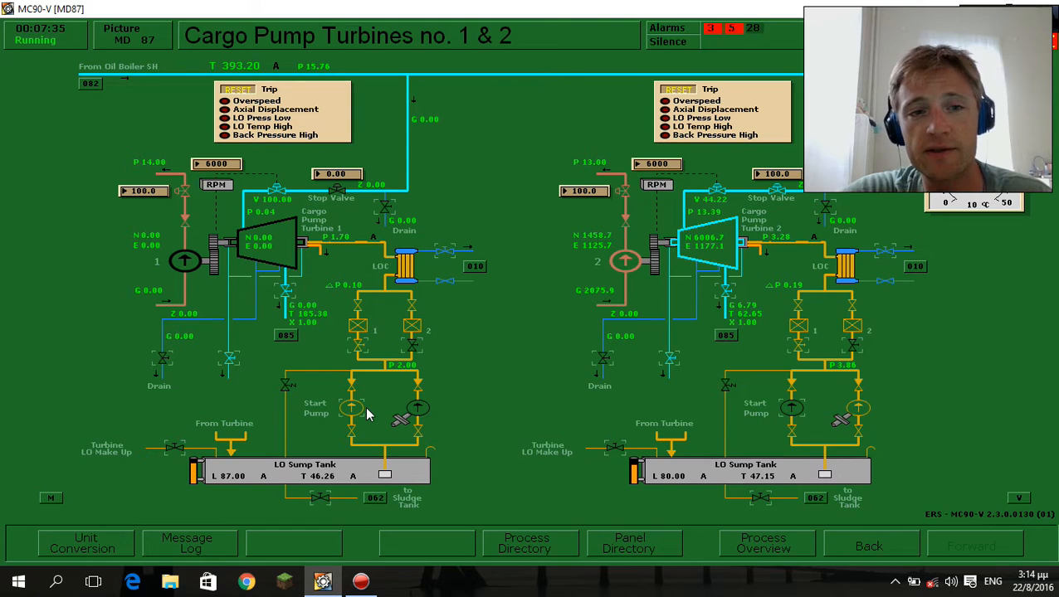
mouse_move(418, 469)
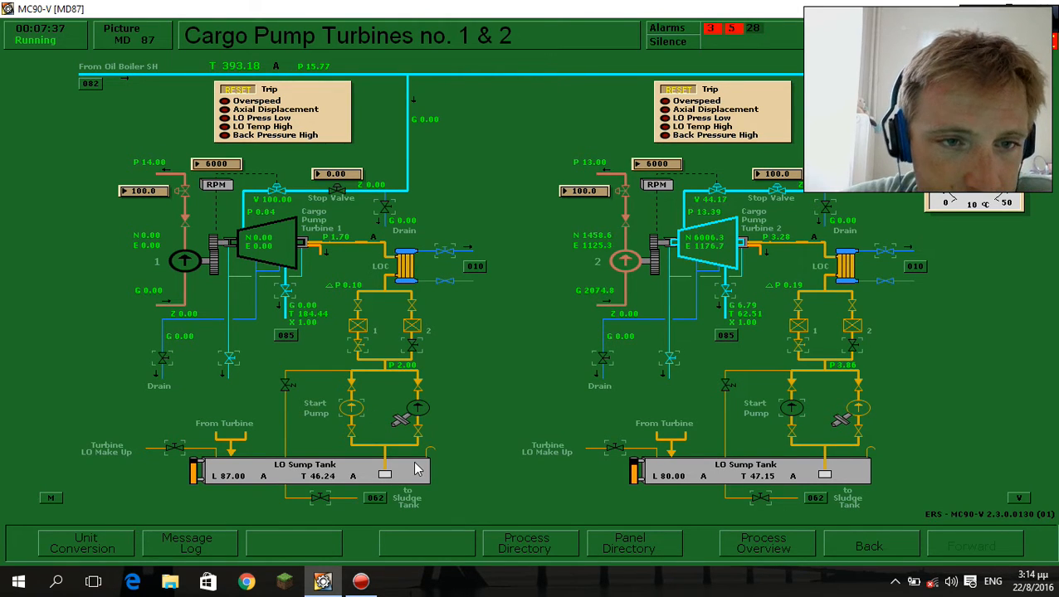
click(418, 408)
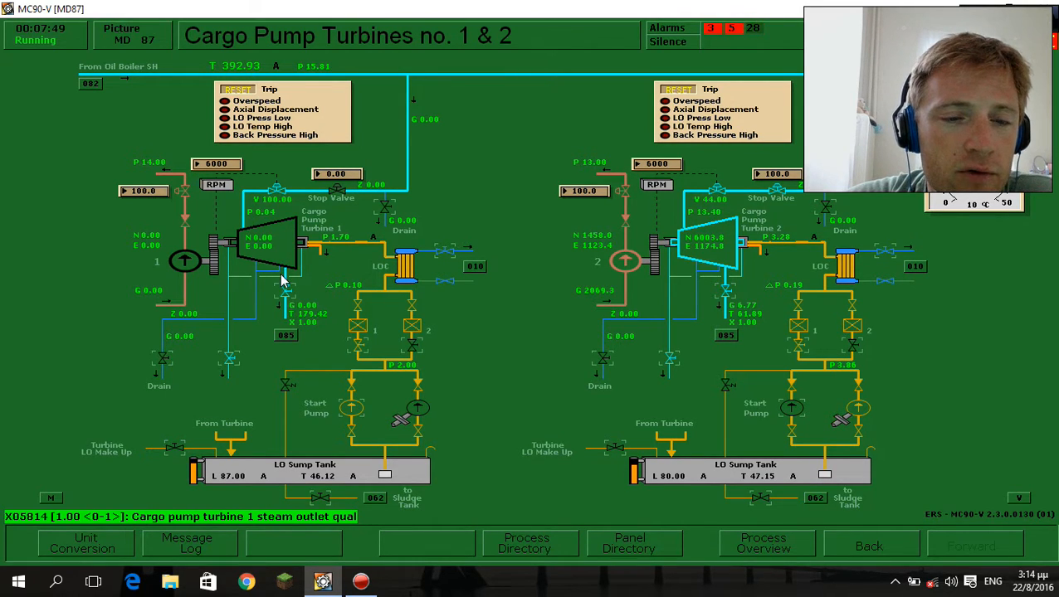
mouse_move(277, 343)
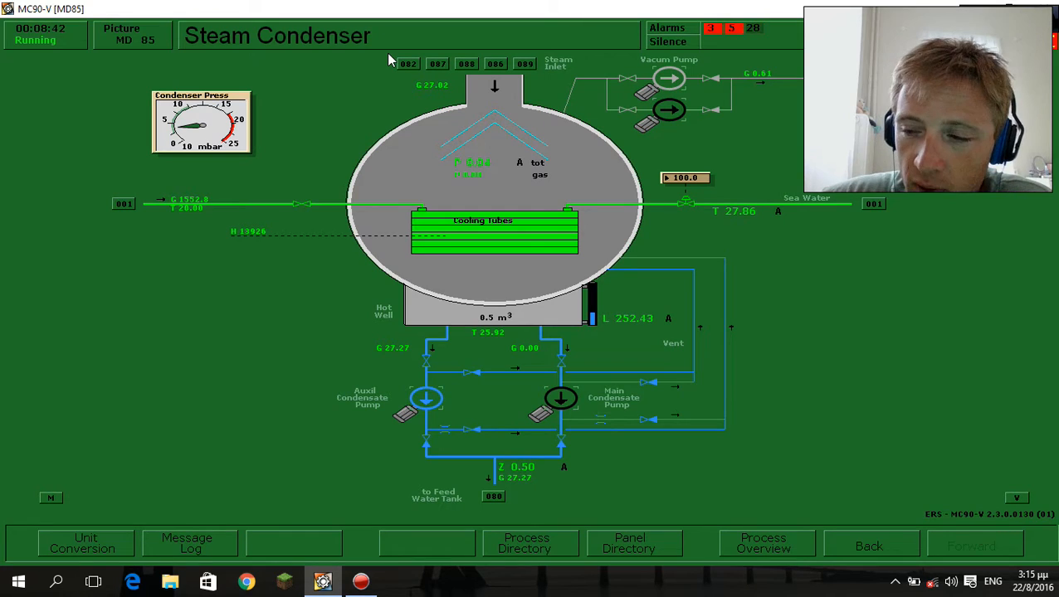
mouse_move(573, 190)
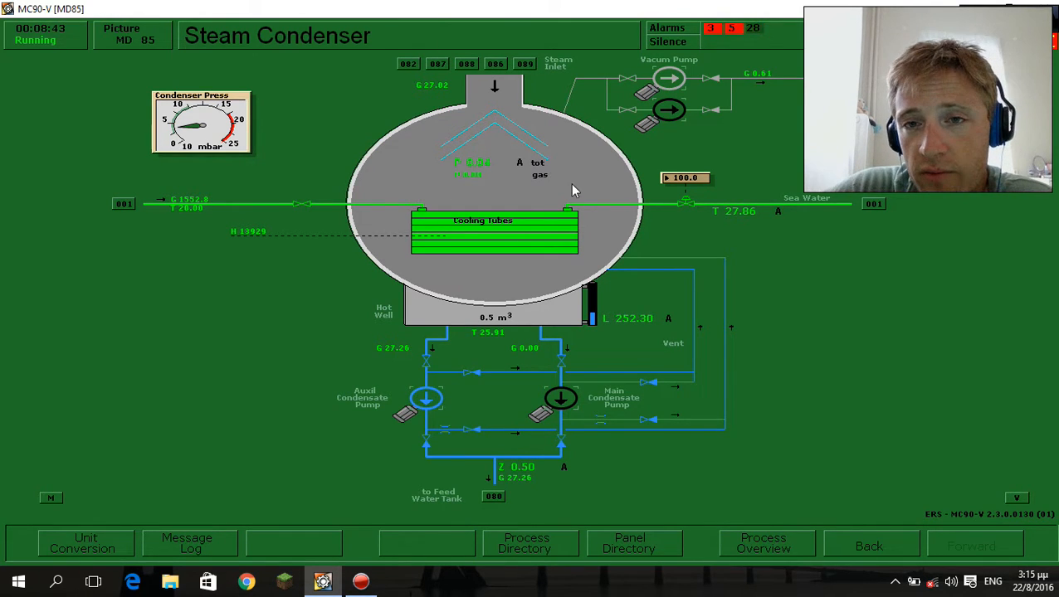
Open the Cargo Pump Turbines no. 1 & 2 diagram (MD 87) from the condenser screen.
click(670, 77)
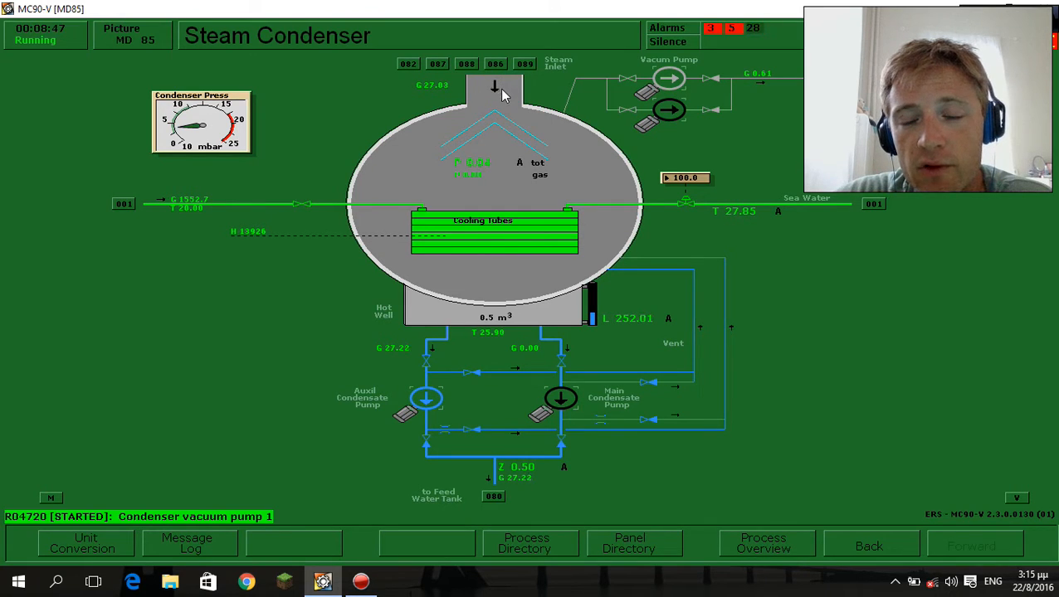
mouse_move(448, 112)
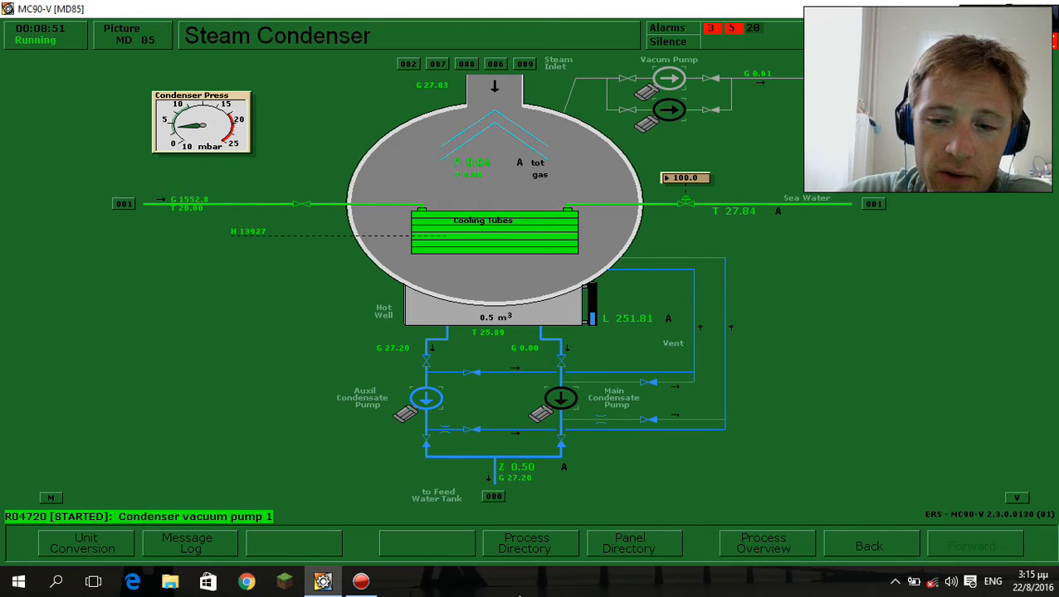
click(970, 543)
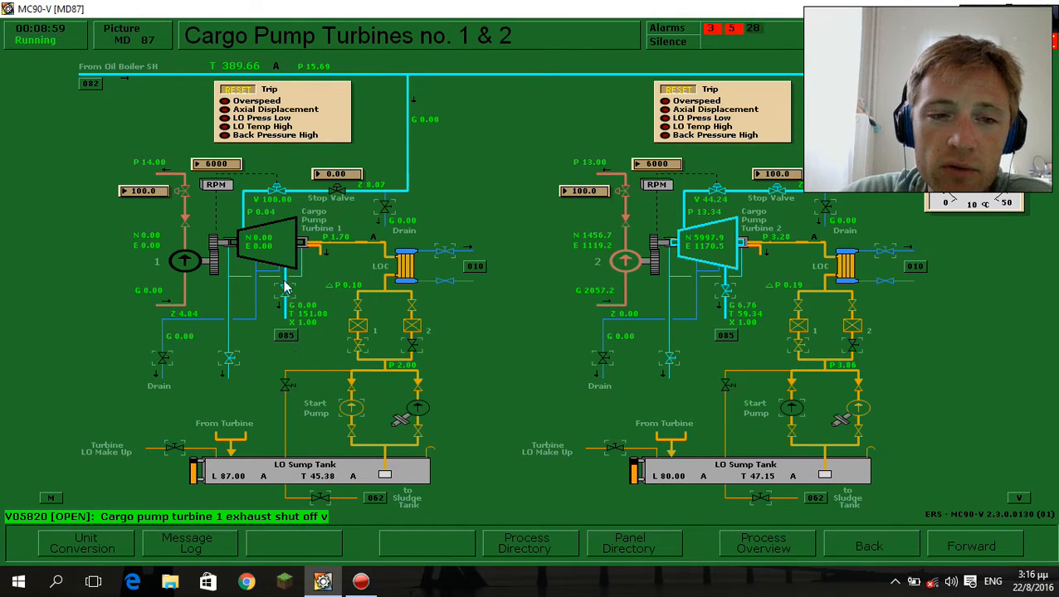
mouse_move(356, 259)
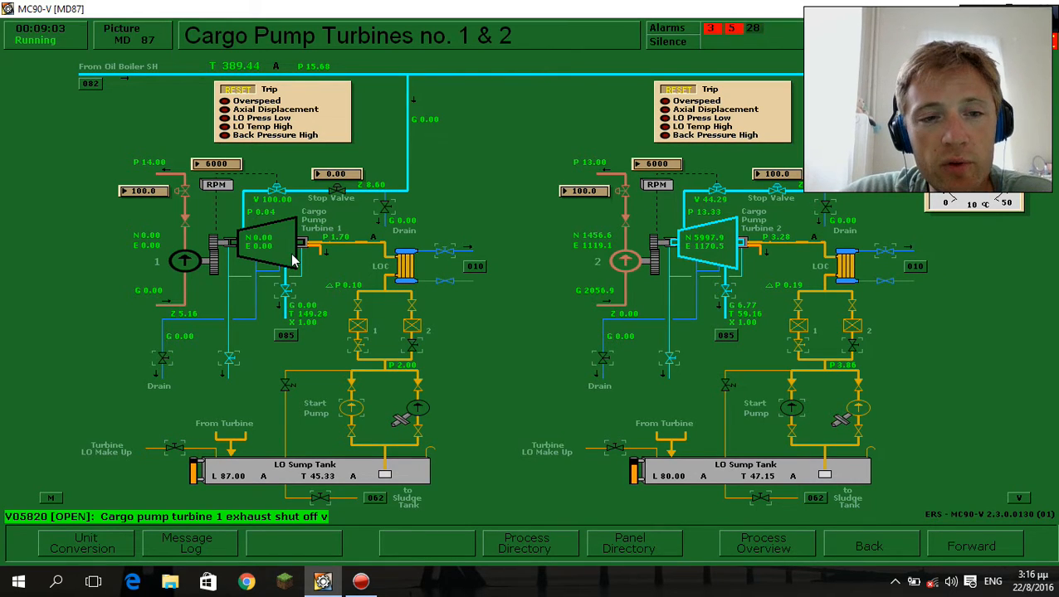
Admit steam to cargo pump turbine 1 so it turns at about 2300 rpm.
click(869, 546)
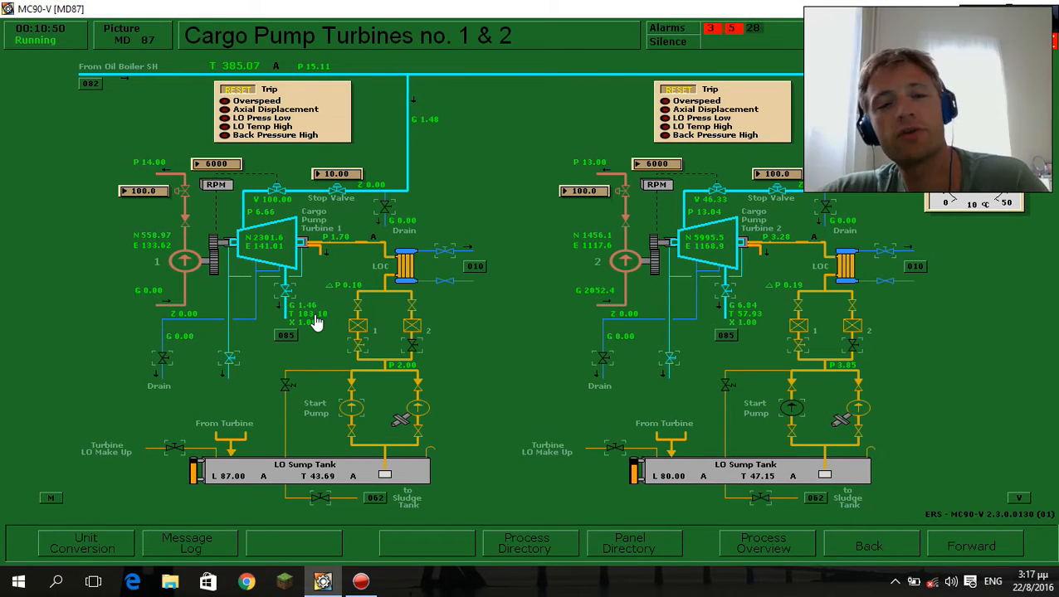
mouse_move(363, 302)
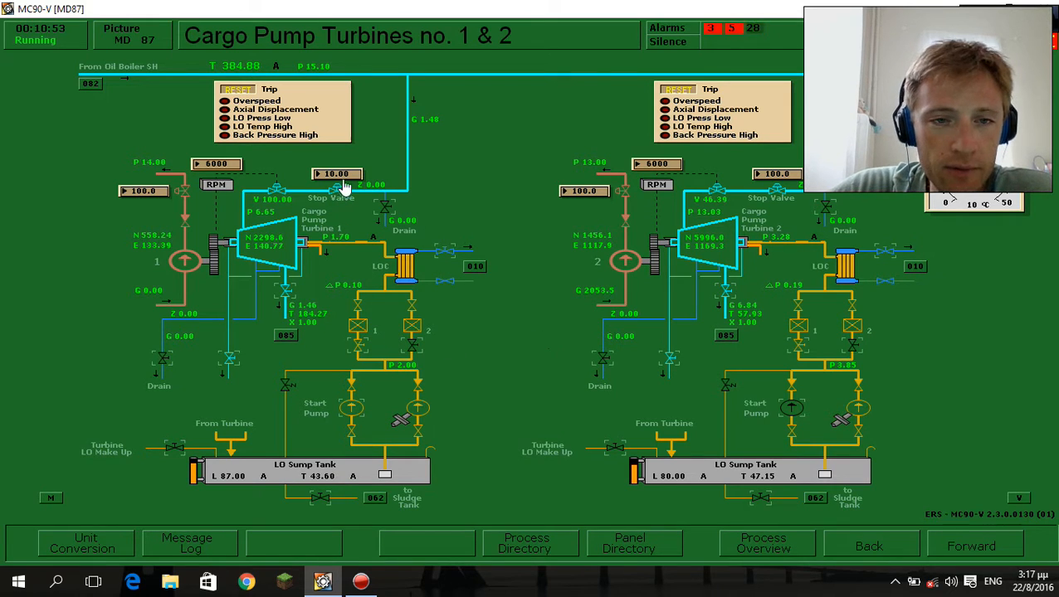
Raise turbine 1's stop valve setpoint from 10 to 20%, accelerating it to about 4400 rpm.
click(336, 174)
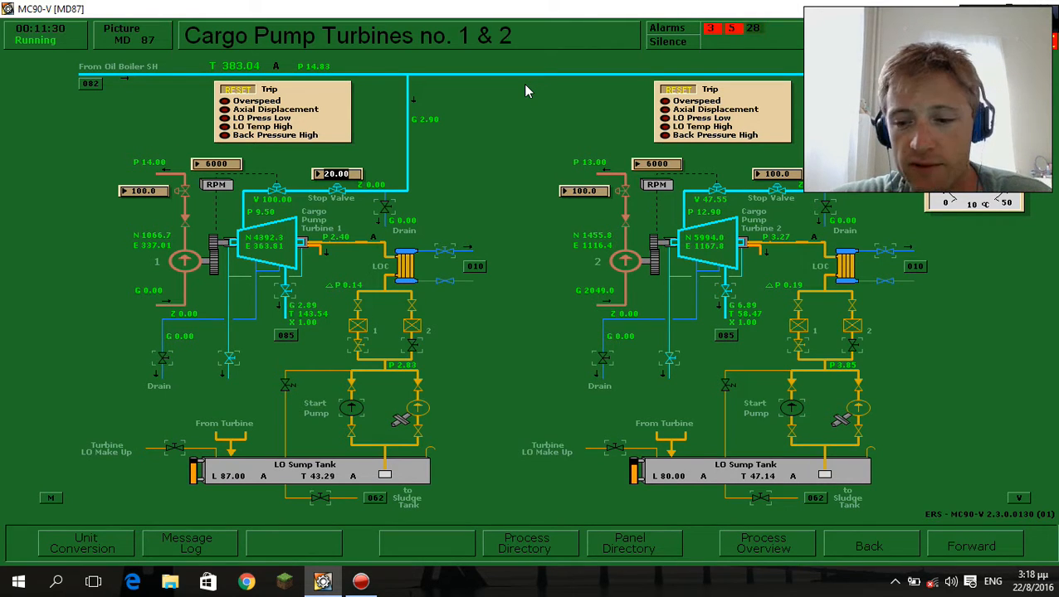
mouse_move(672, 392)
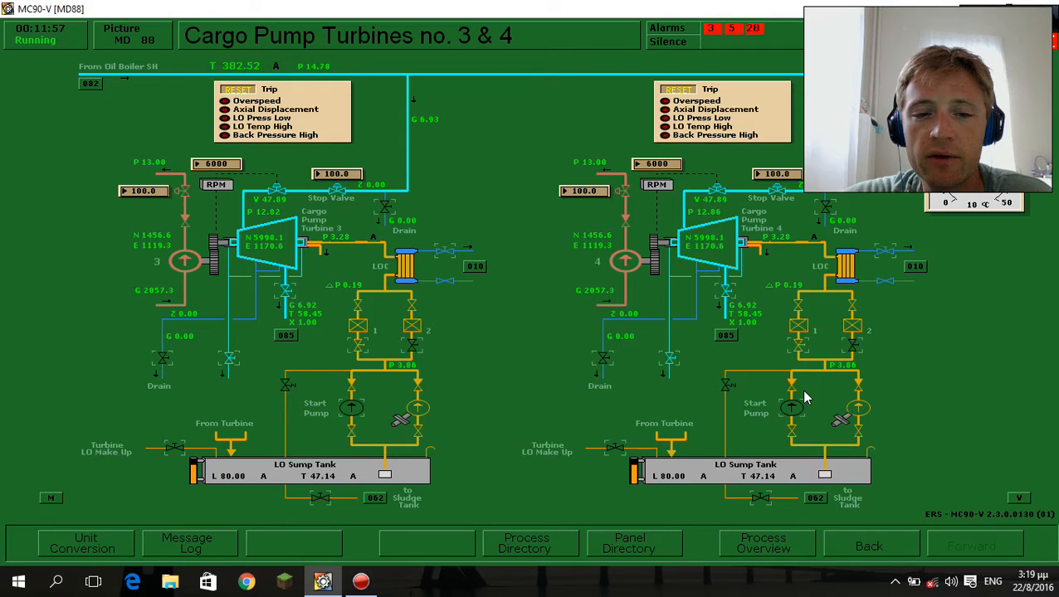
mouse_move(693, 498)
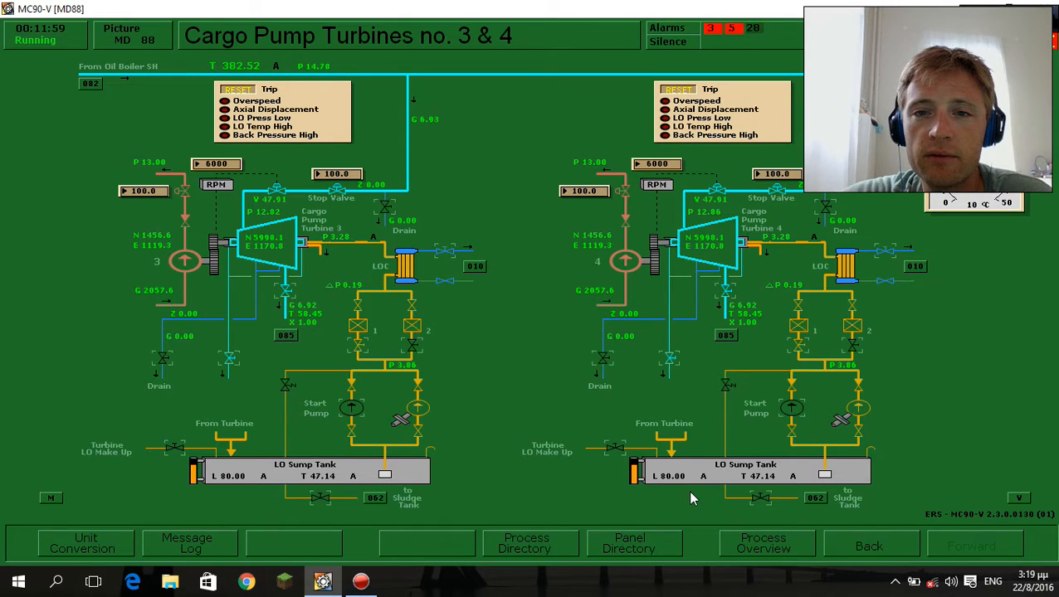
mouse_move(588, 326)
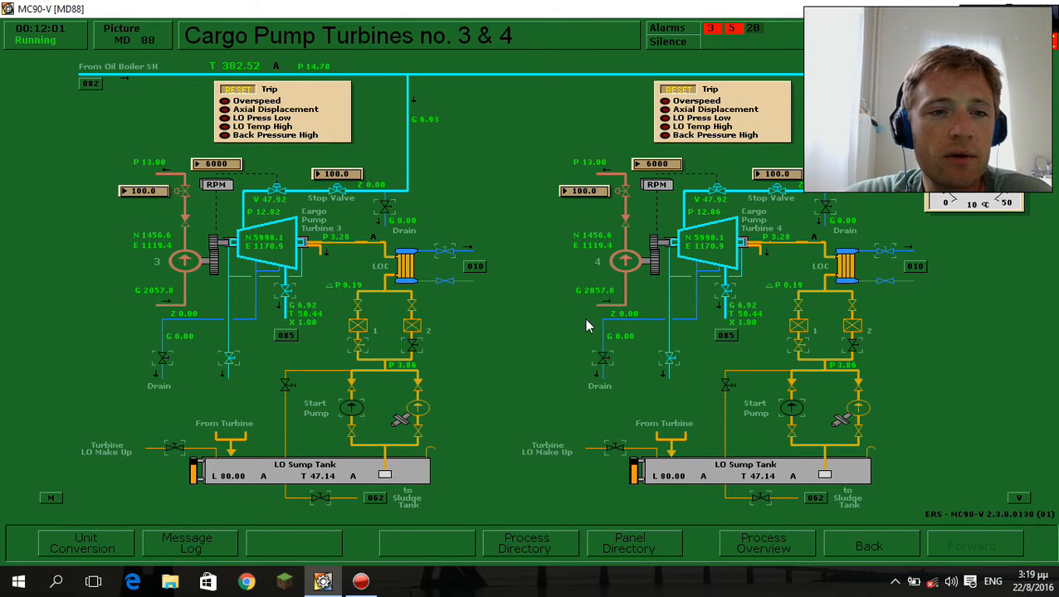
mouse_move(546, 326)
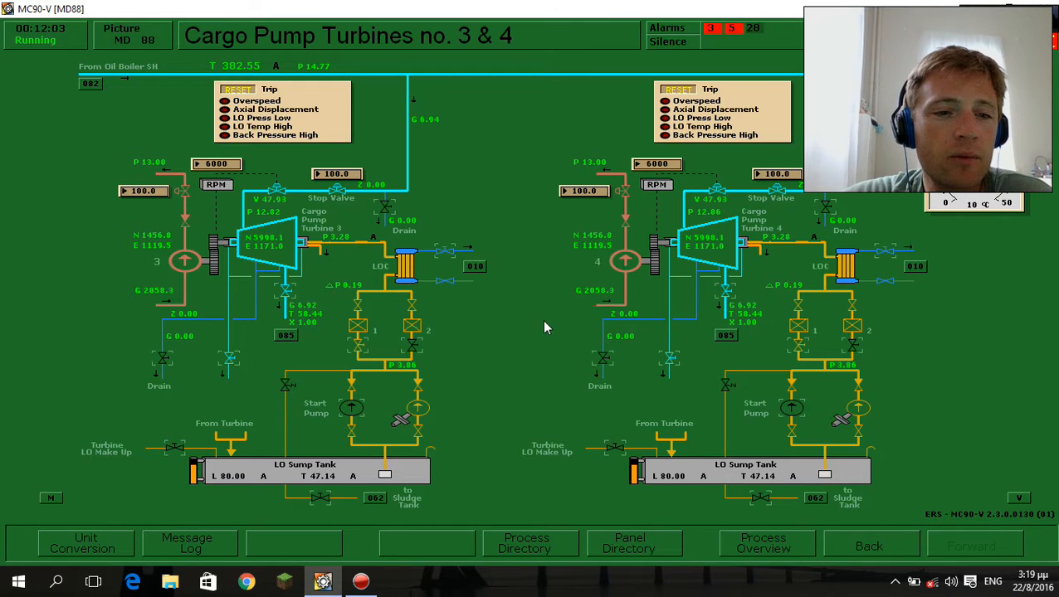
mouse_move(452, 428)
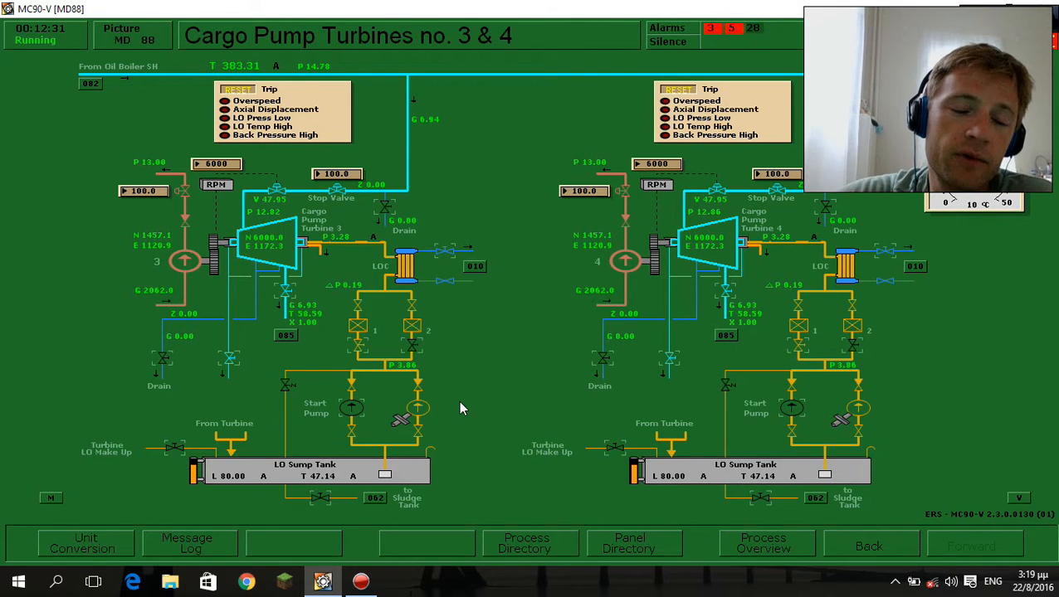
mouse_move(439, 404)
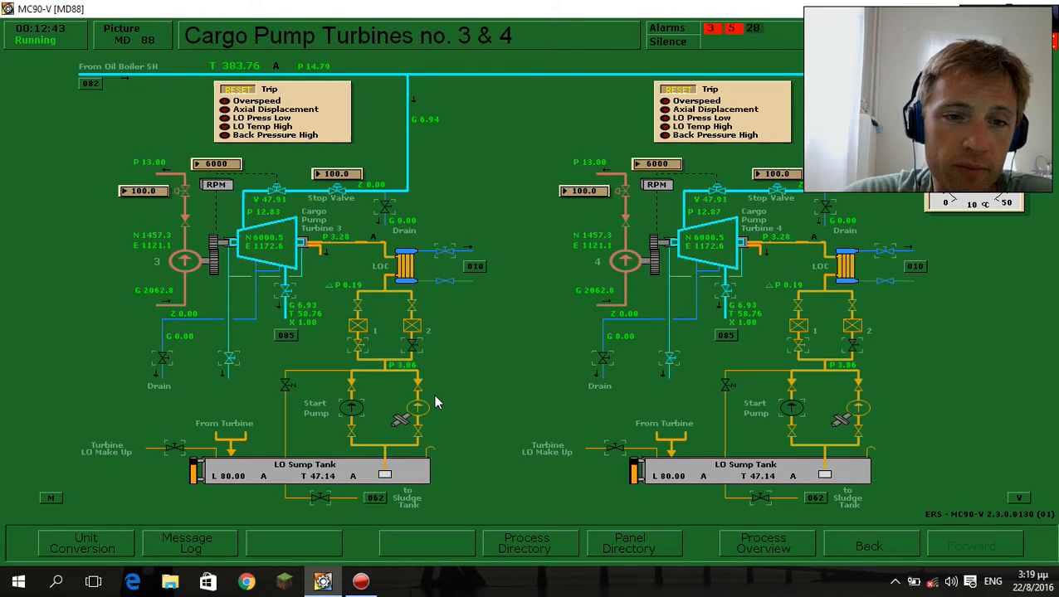
mouse_move(434, 382)
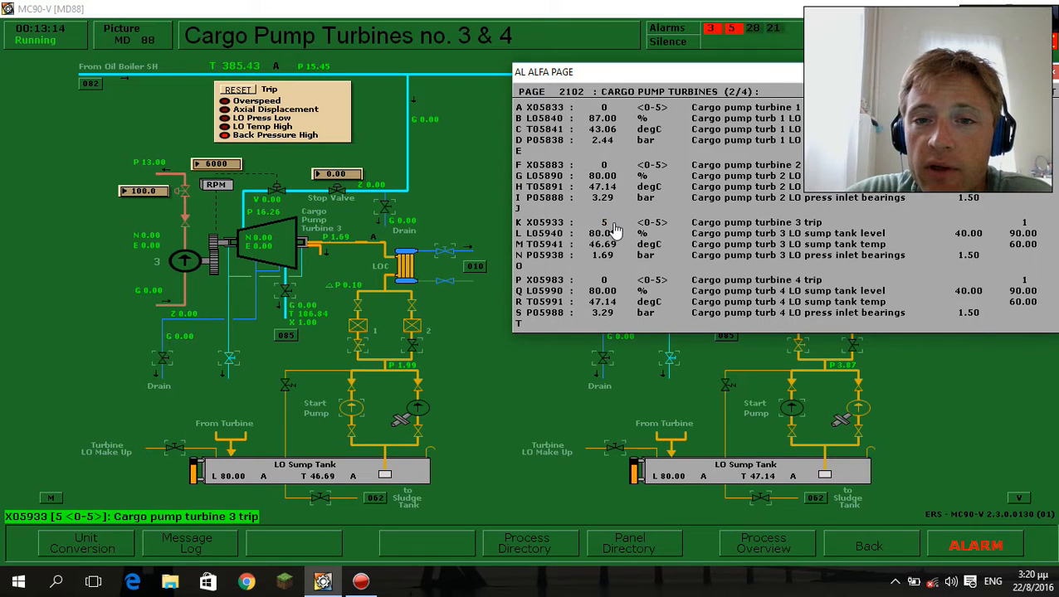
Dismiss the cargo pump turbine alarm list after reviewing turbine 3's trip.
click(594, 223)
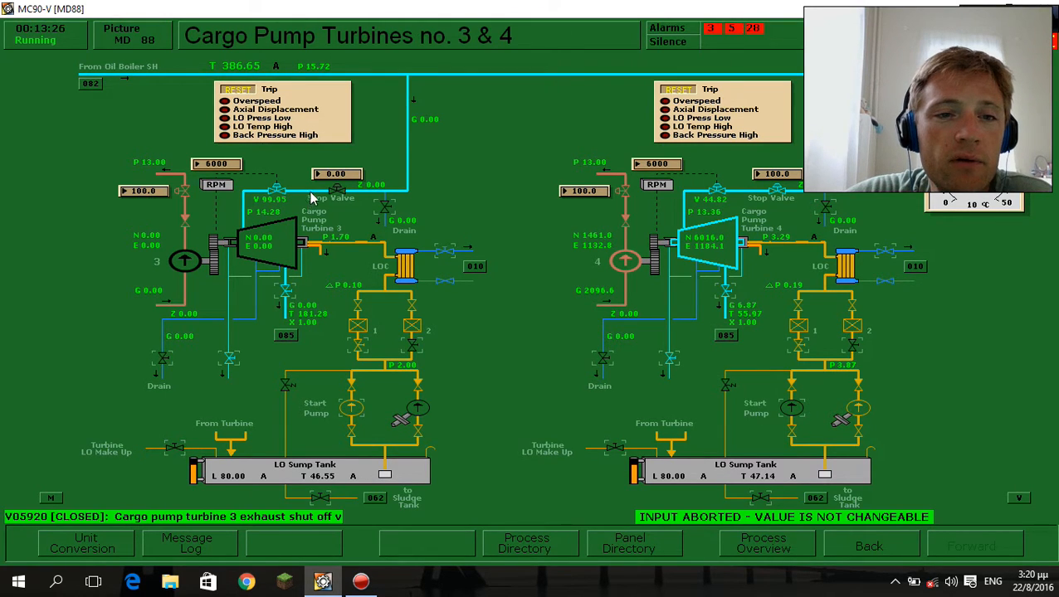
Restart cargo pump turbine 3 by opening its stop valve to 10%.
click(337, 173)
text(10)
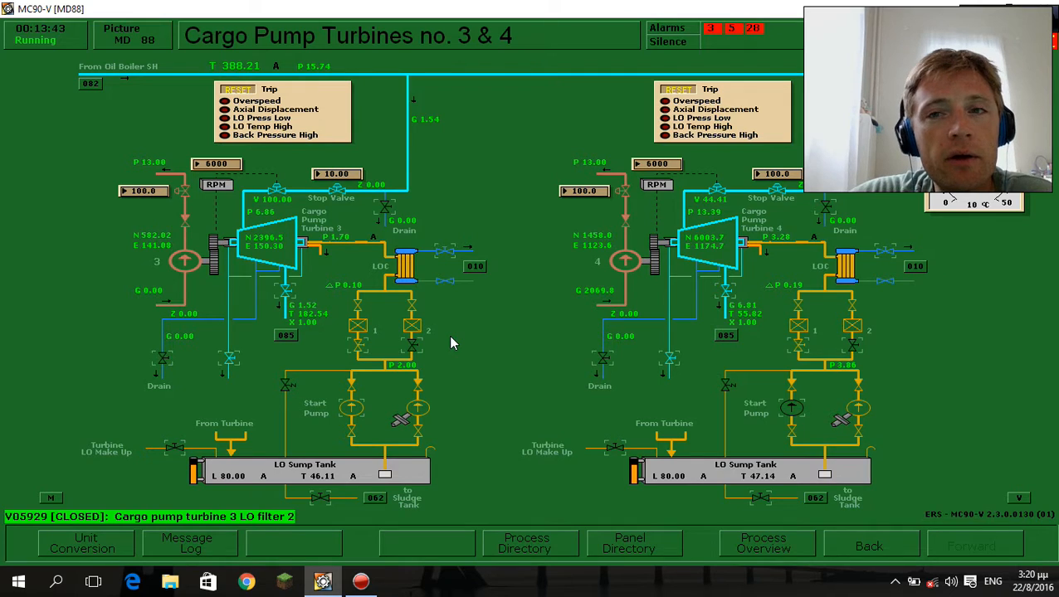
mouse_move(629, 398)
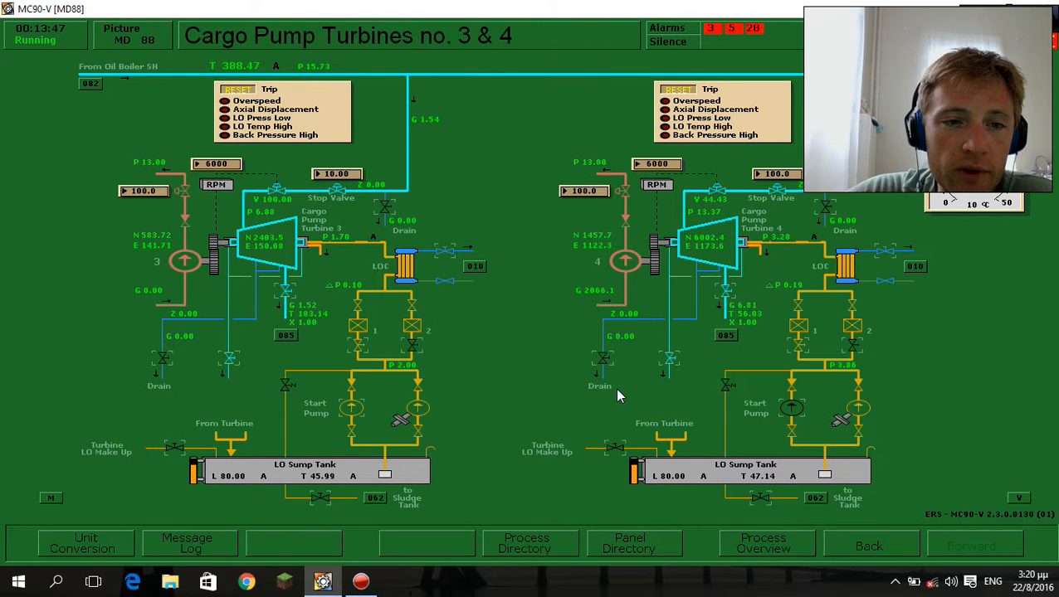
mouse_move(177, 343)
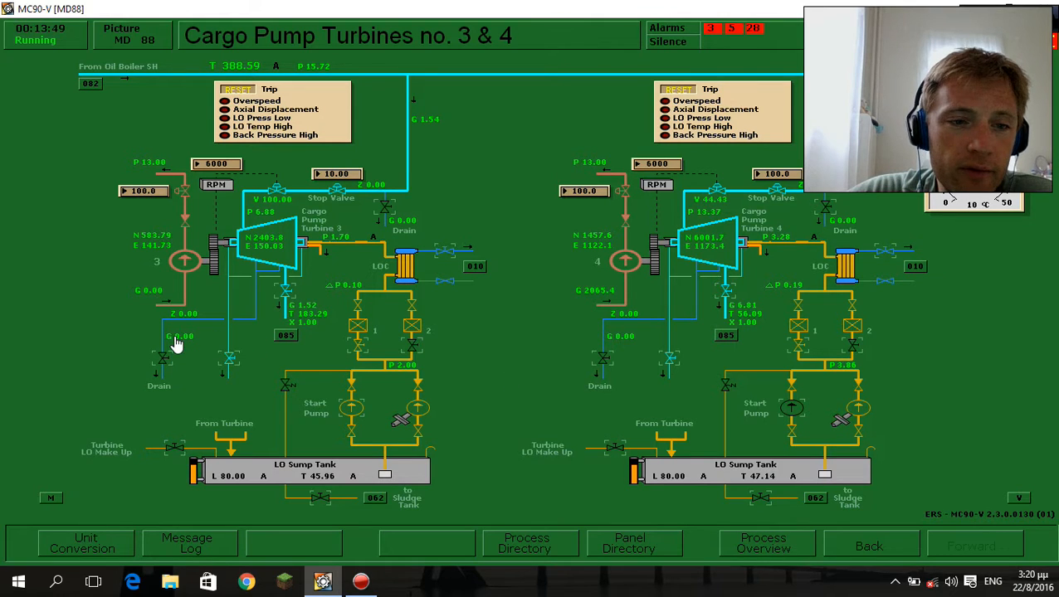
Display the MD88 Cargo Pump Turbines no. 3 & 4 picture with both turbines running.
click(163, 359)
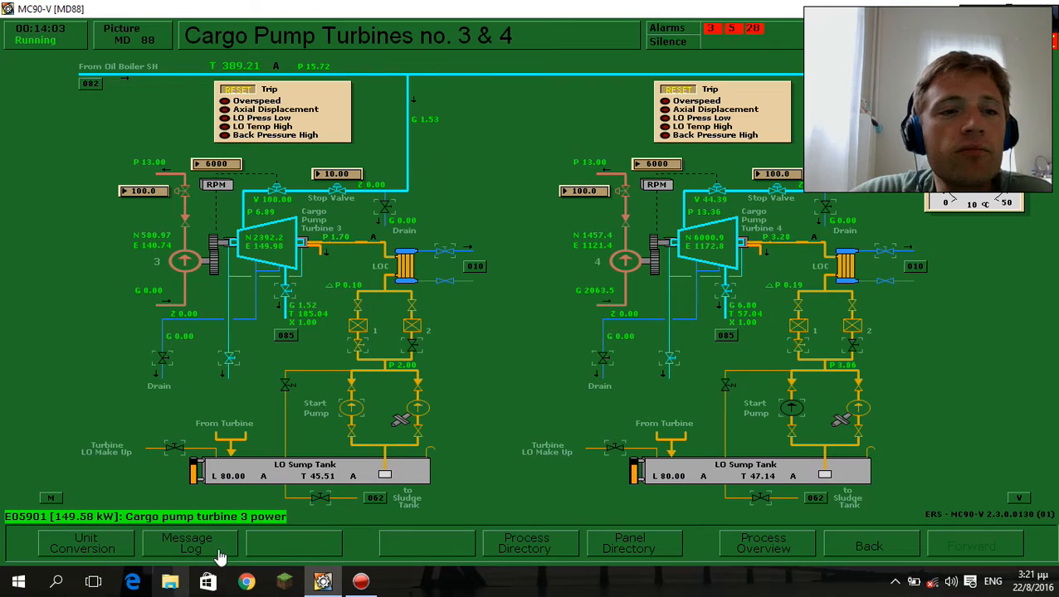
mouse_move(285, 347)
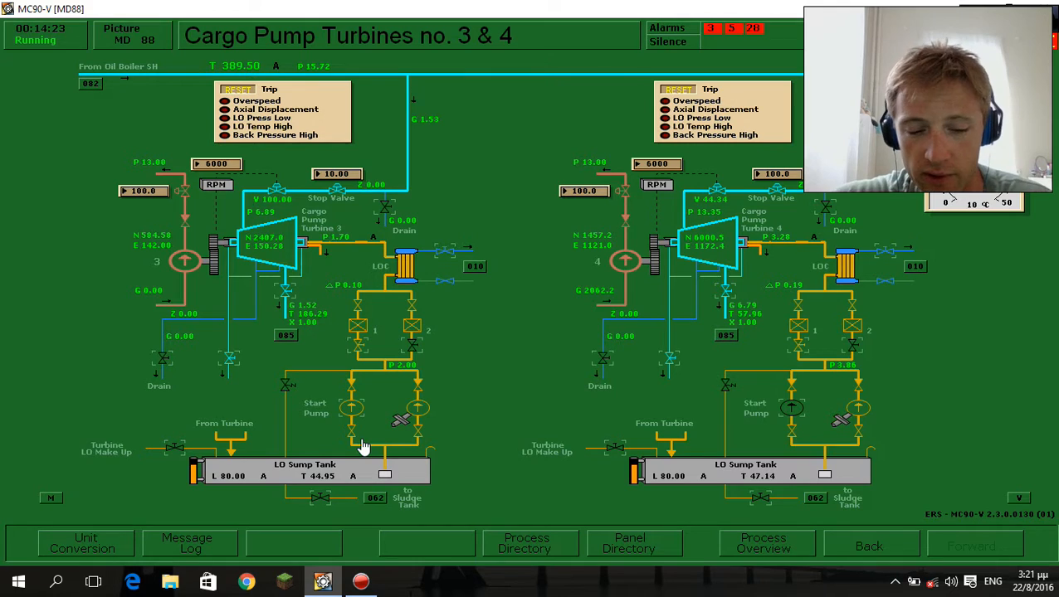
mouse_move(525, 104)
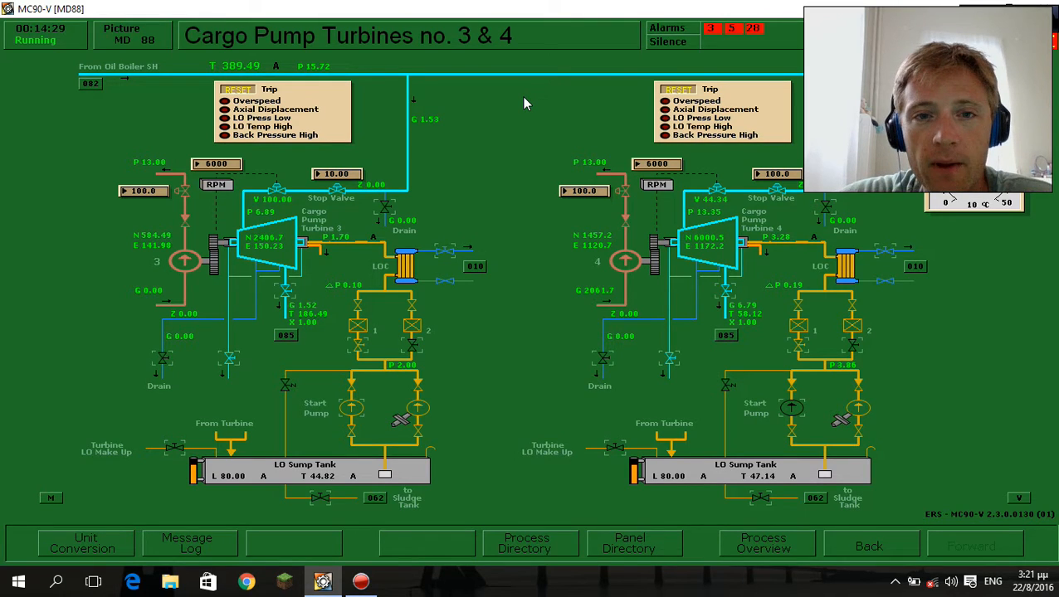
mouse_move(415, 140)
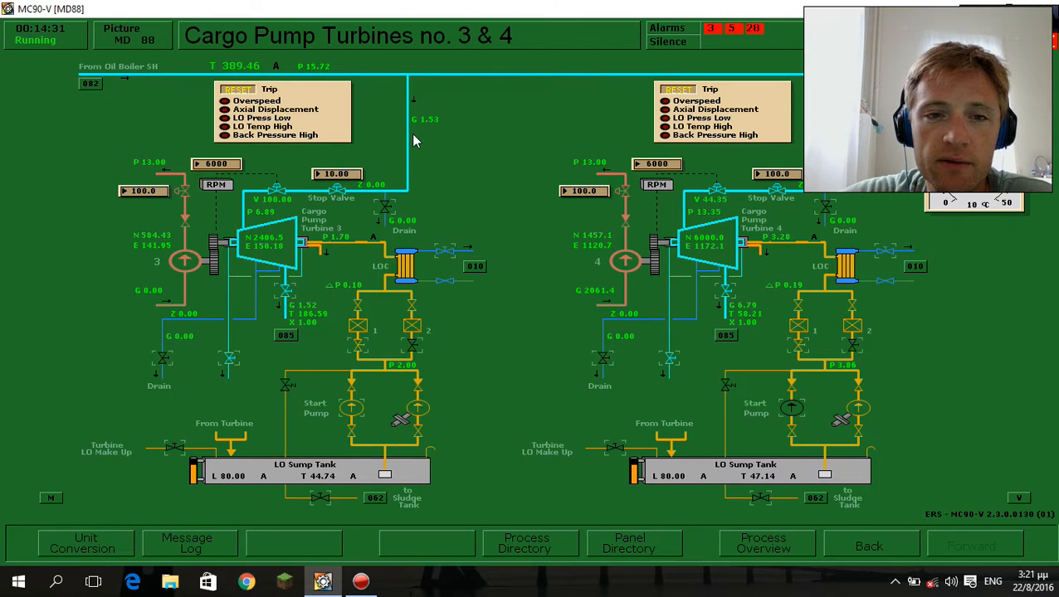
mouse_move(406, 158)
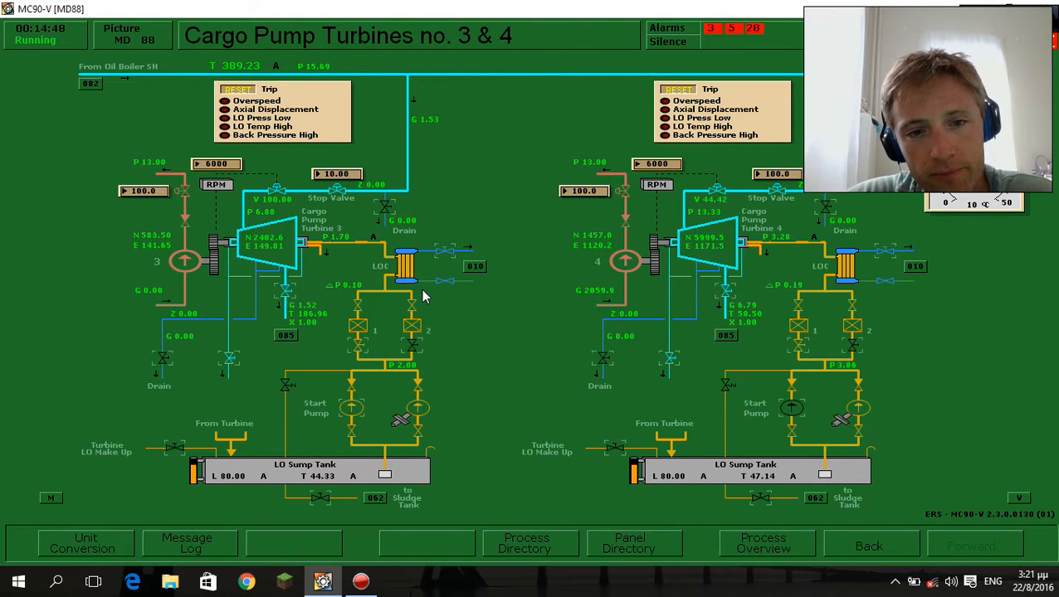
mouse_move(430, 325)
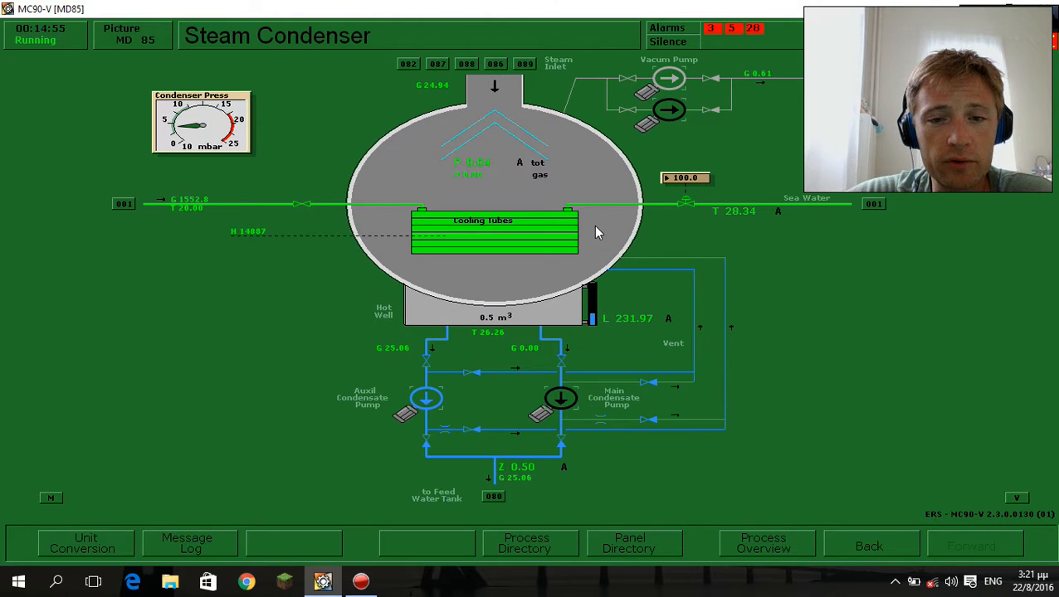
mouse_move(651, 216)
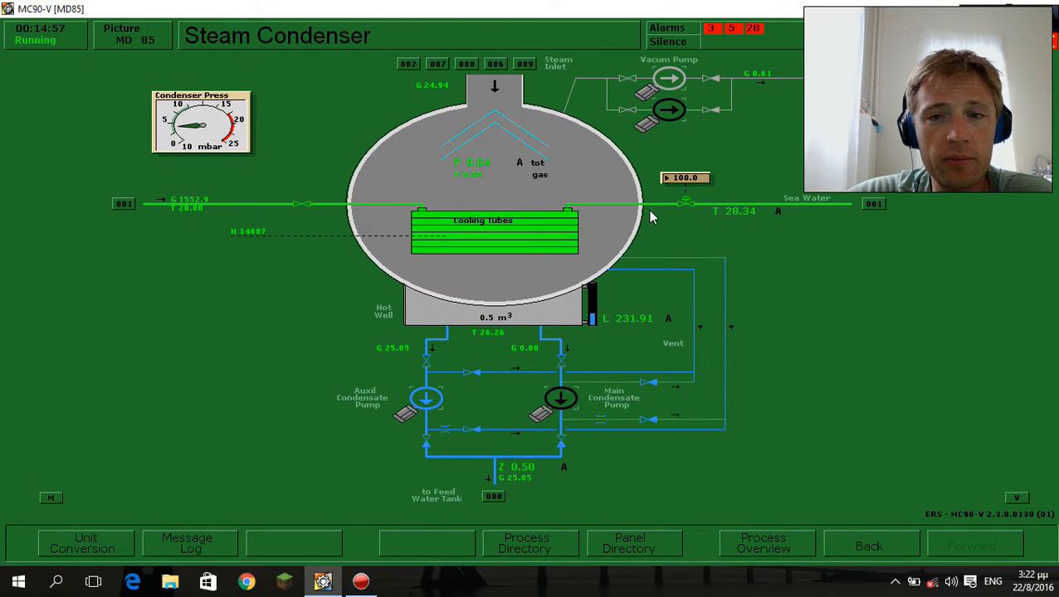
mouse_move(639, 230)
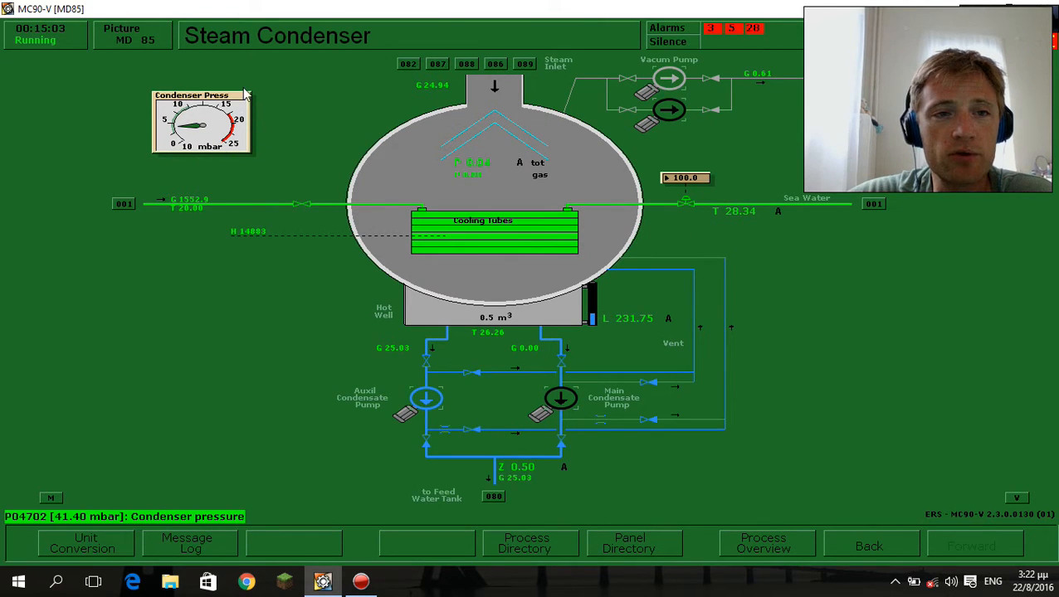
mouse_move(228, 80)
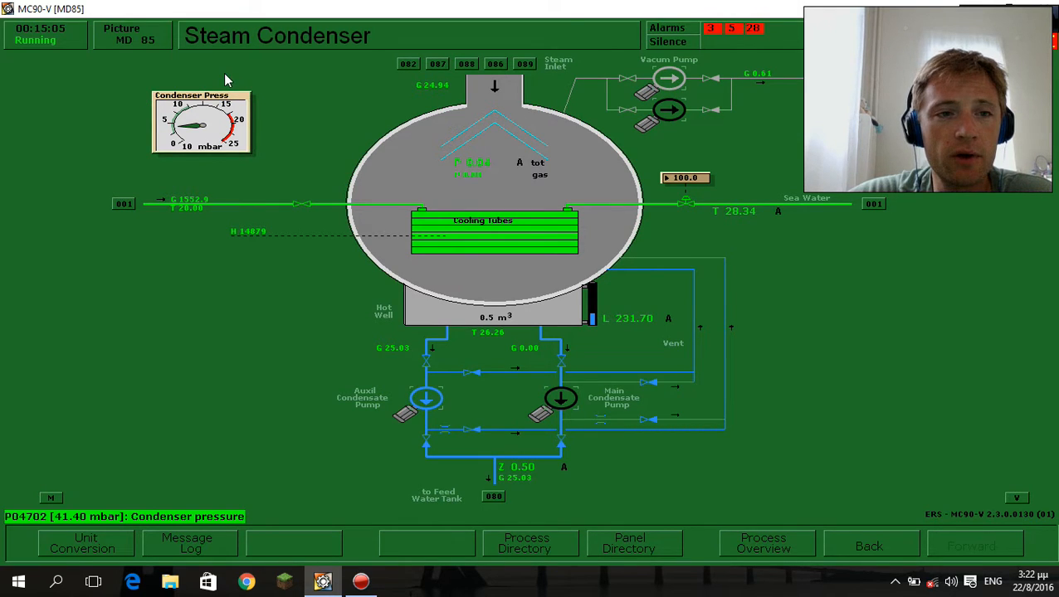
mouse_move(378, 306)
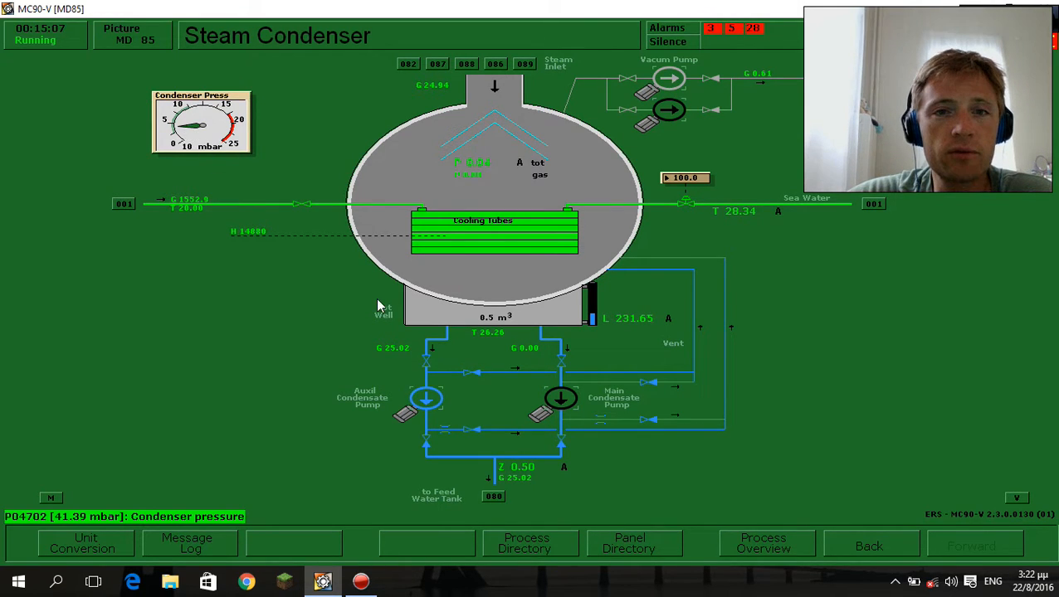
mouse_move(509, 191)
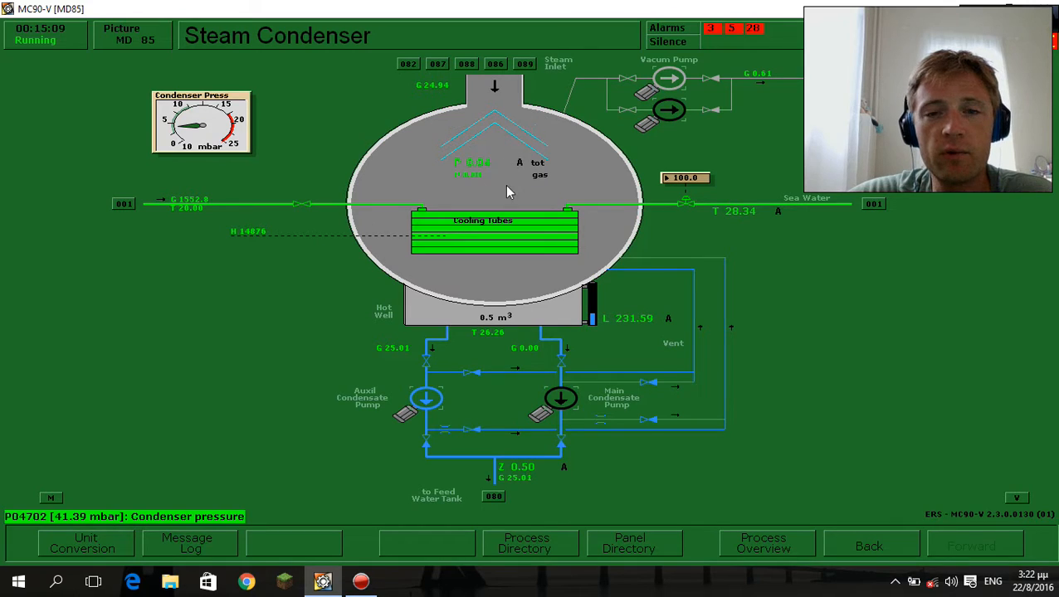
mouse_move(508, 287)
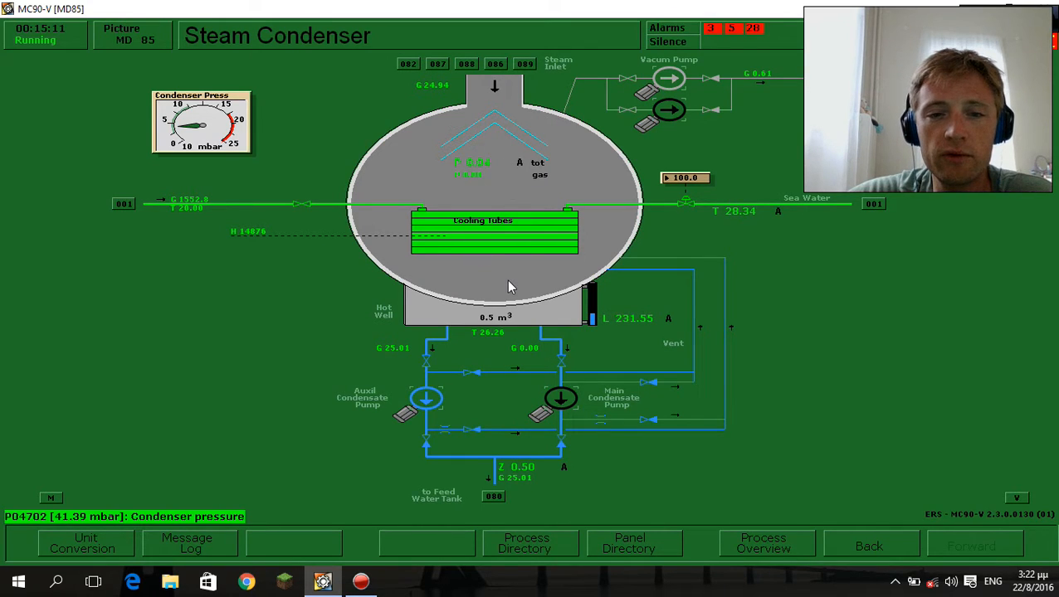
mouse_move(382, 271)
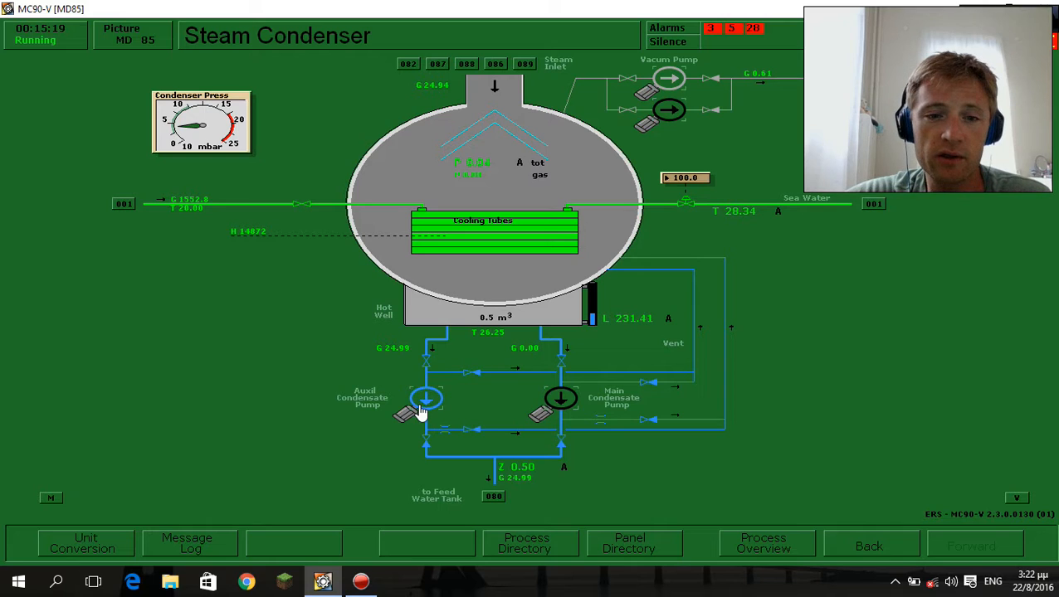
click(426, 399)
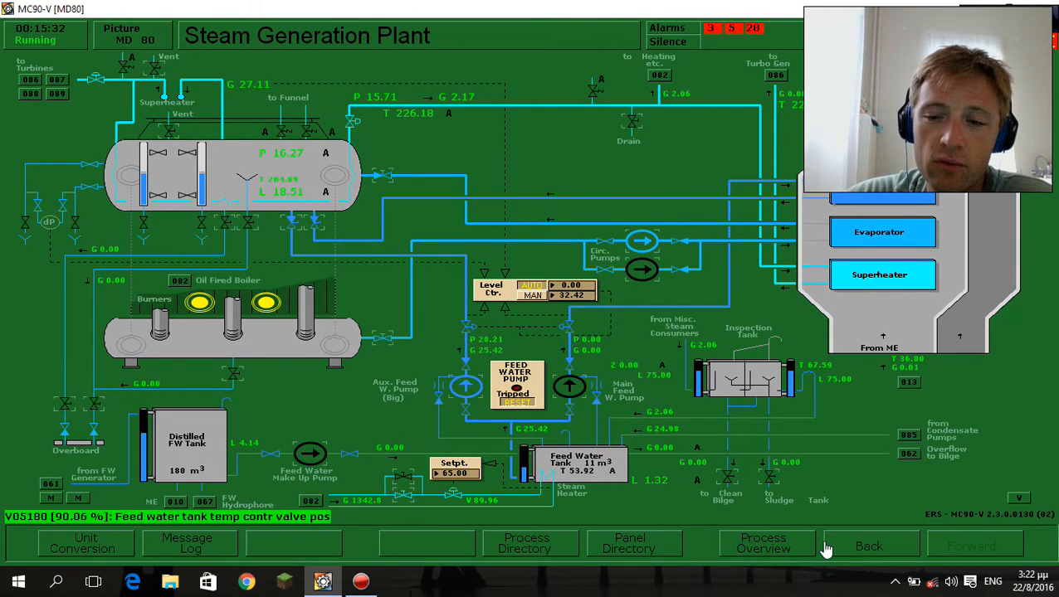
Go back to the steam condenser overview, then forward to the Cargo Pump Turbines no. 3 & 4 picture.
click(868, 546)
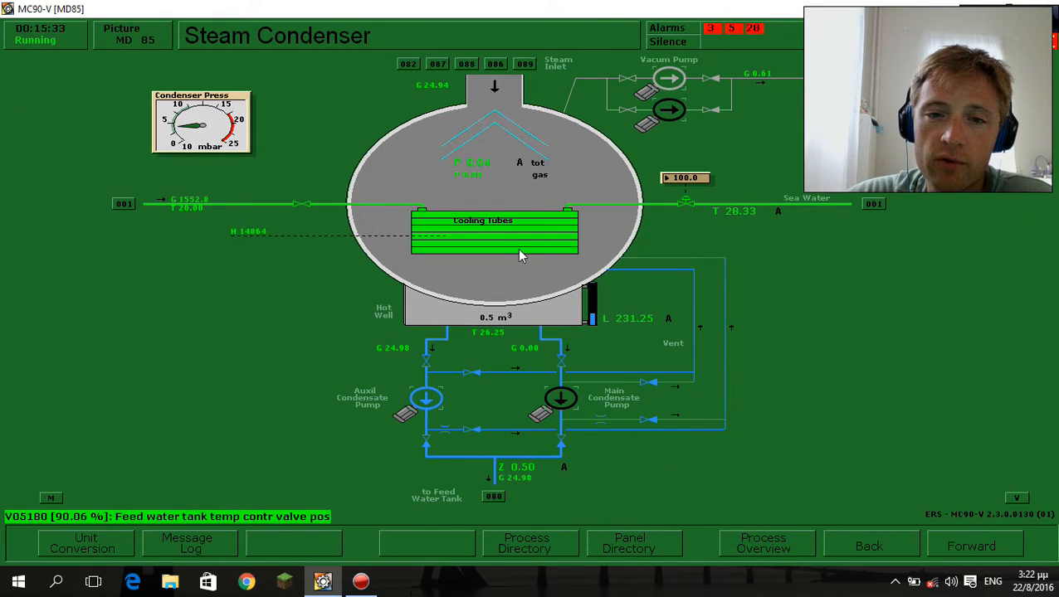
mouse_move(868, 551)
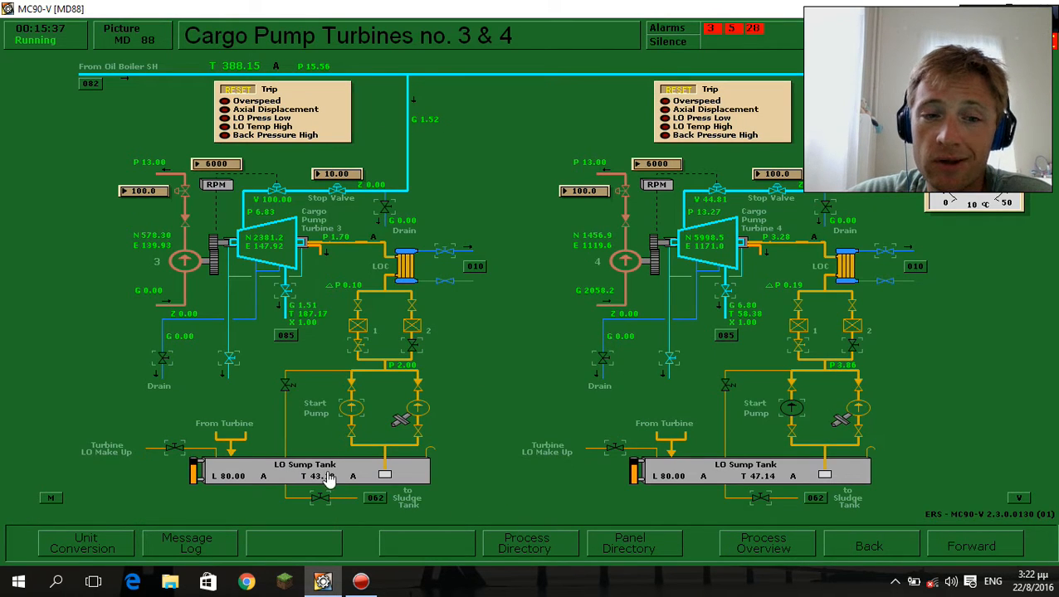
click(971, 546)
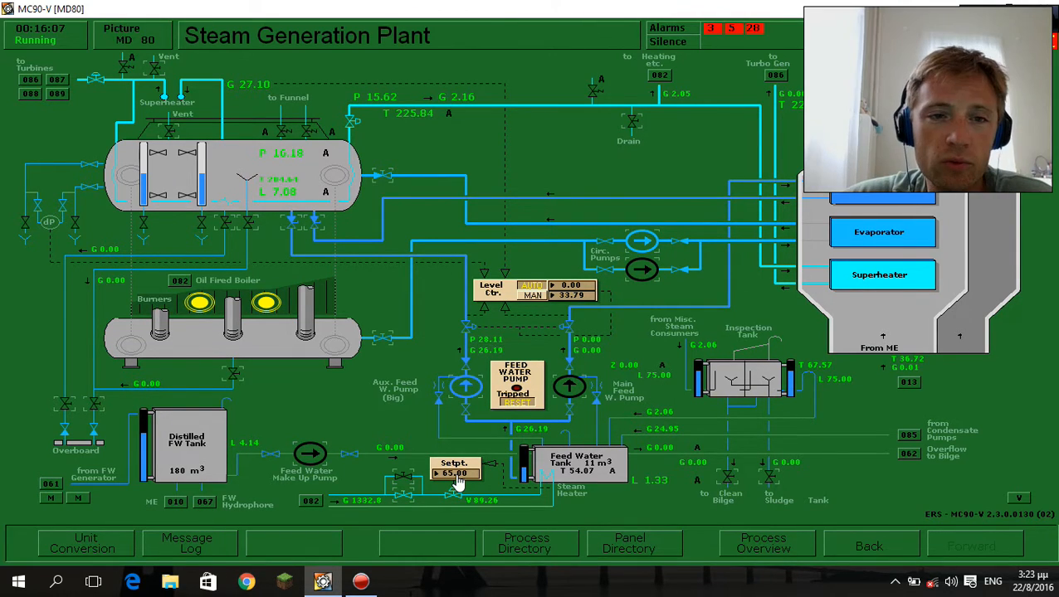
mouse_move(172, 128)
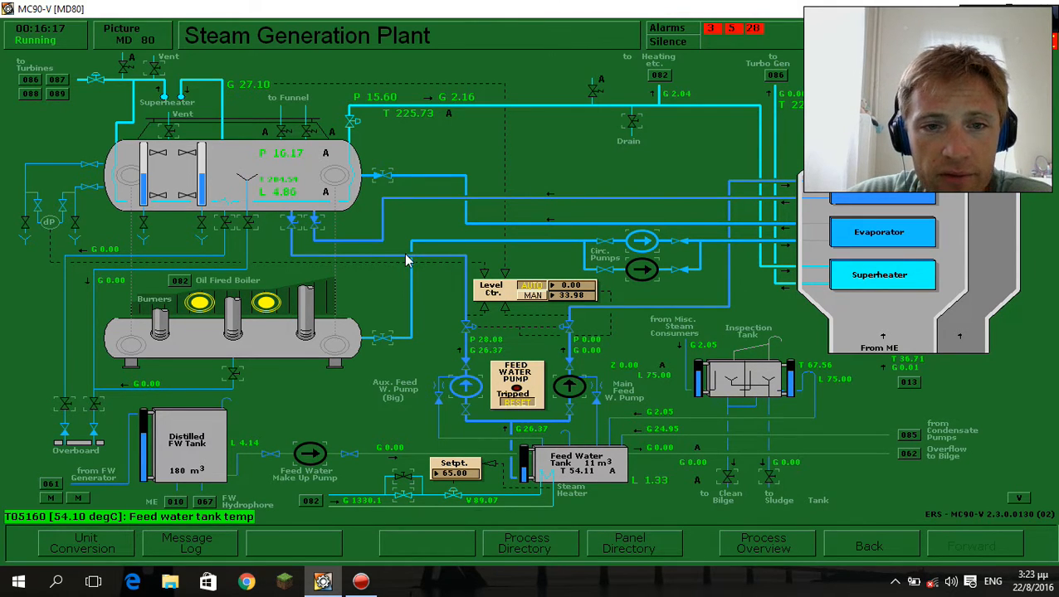
mouse_move(274, 187)
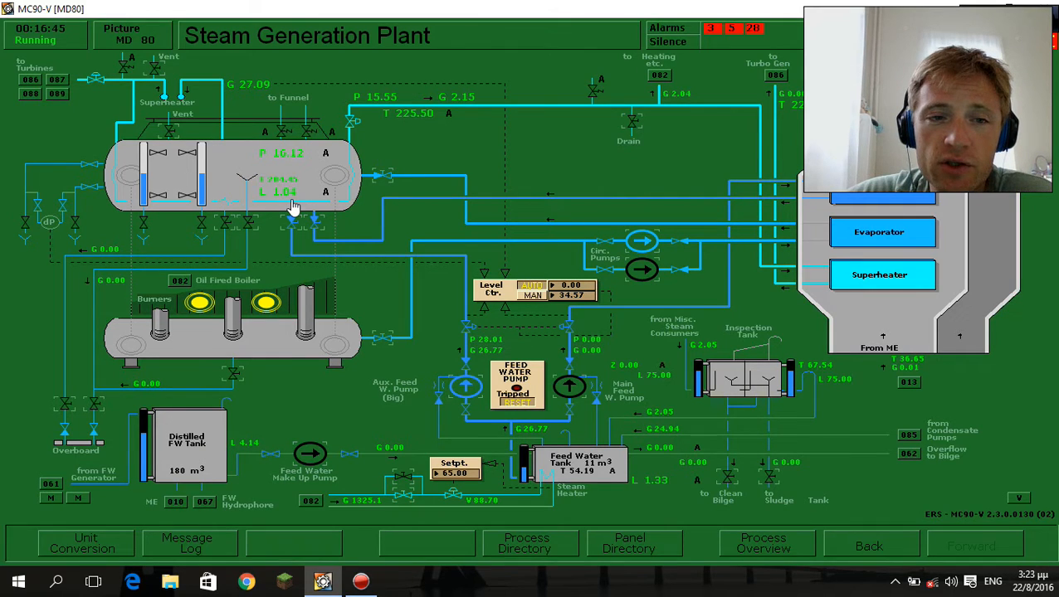
mouse_move(331, 148)
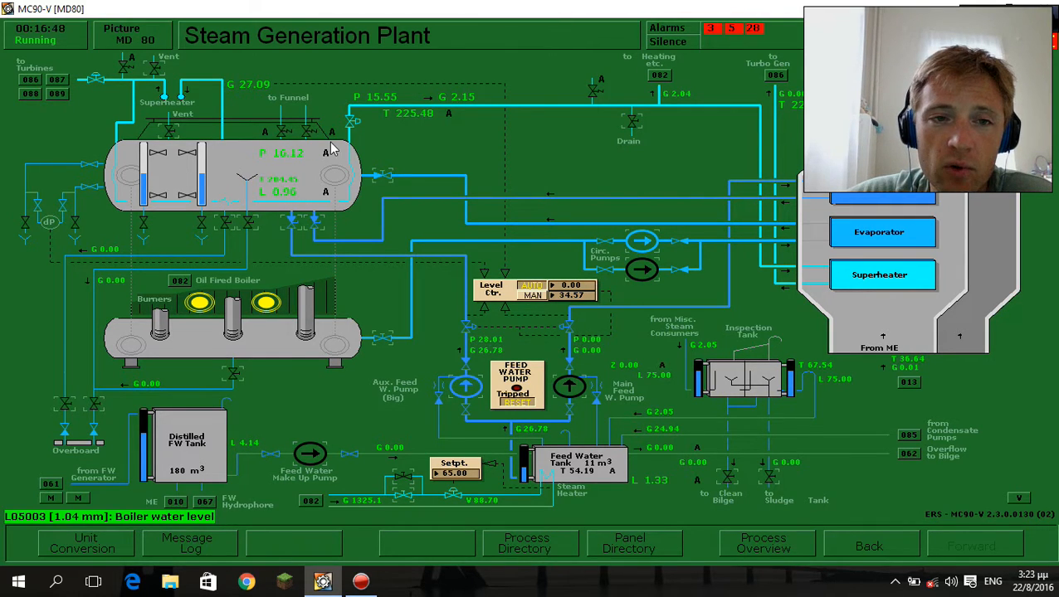
mouse_move(243, 151)
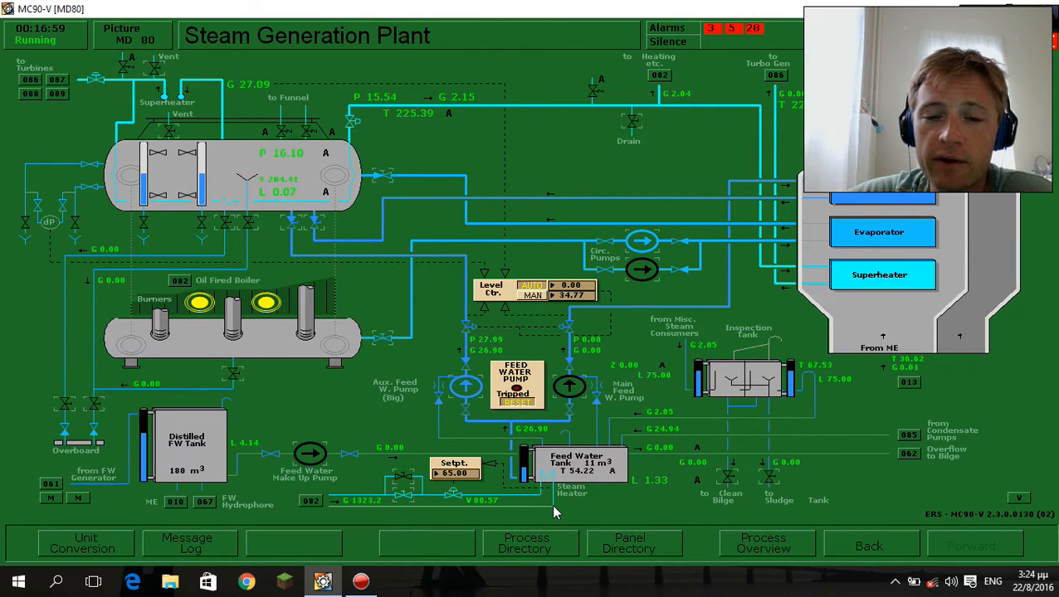
mouse_move(435, 353)
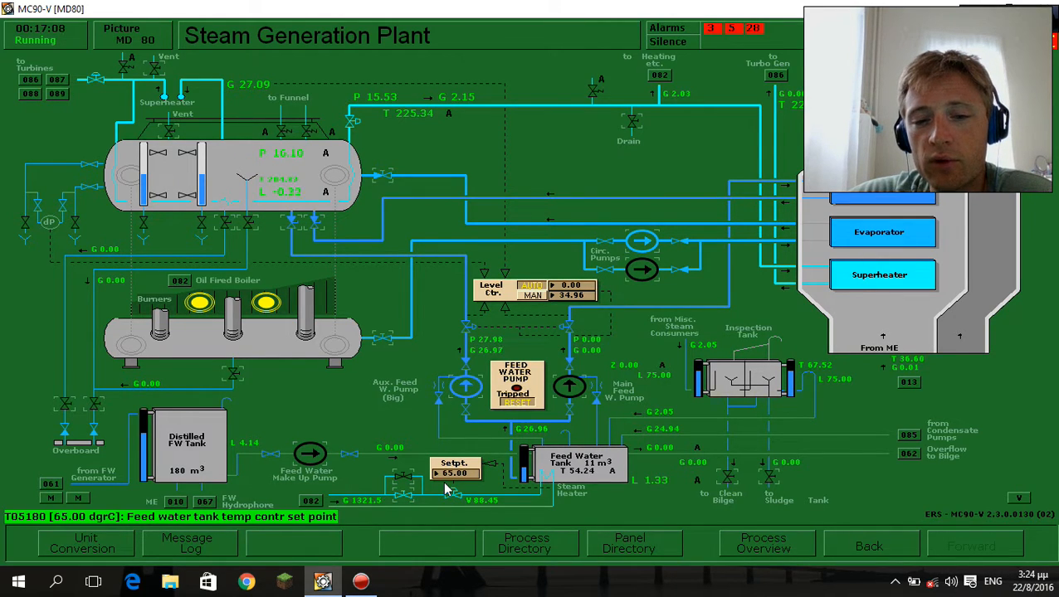
mouse_move(447, 451)
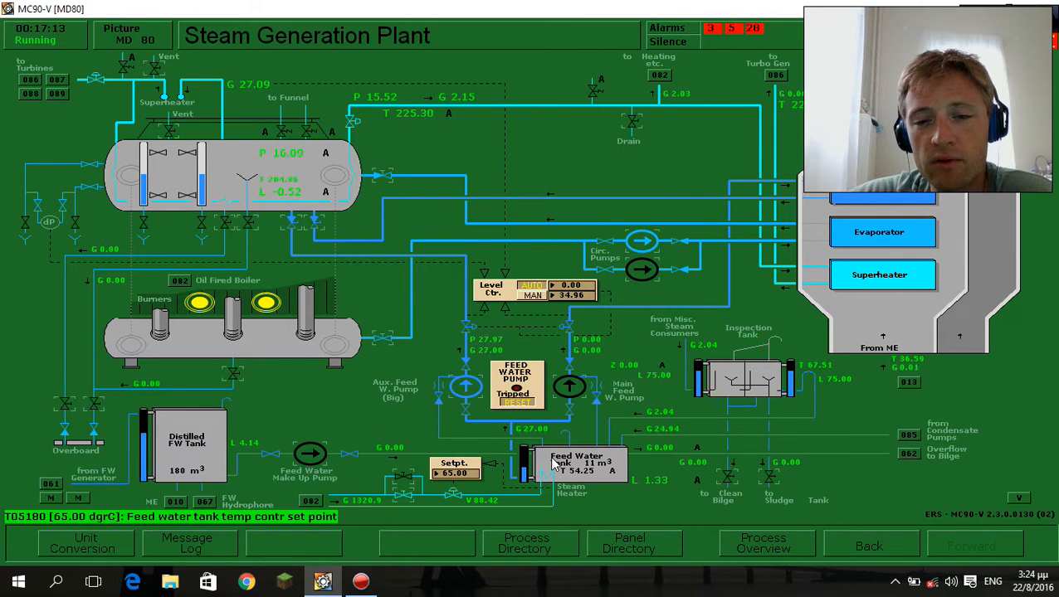
mouse_move(568, 436)
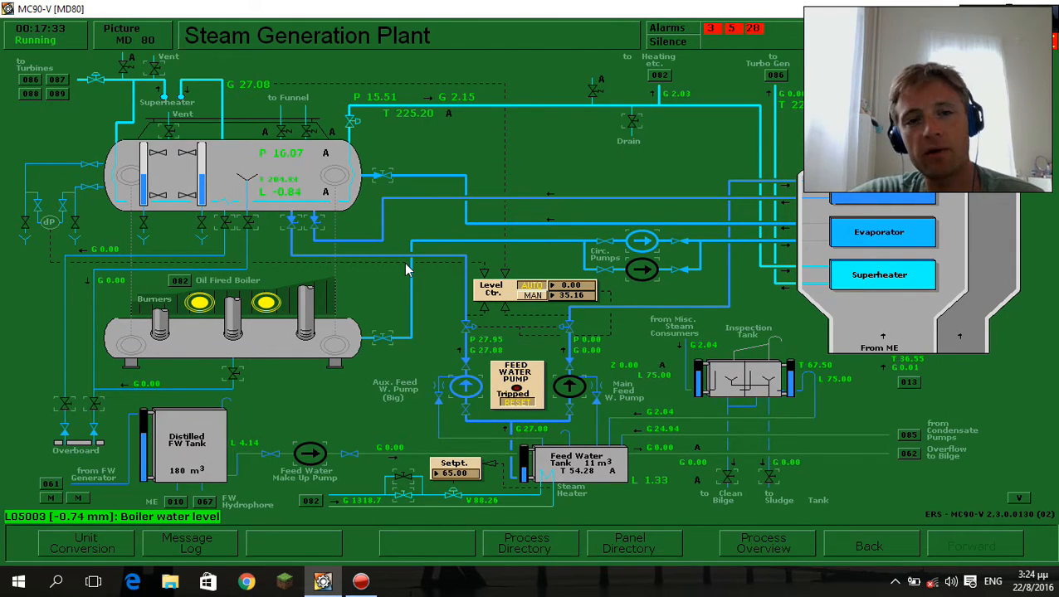
mouse_move(418, 199)
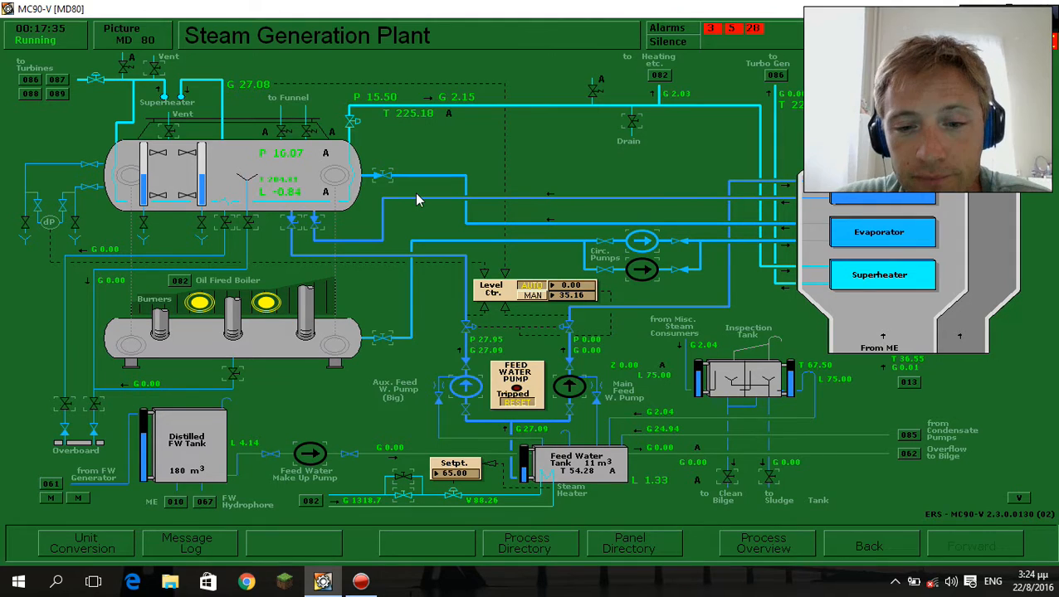
mouse_move(606, 514)
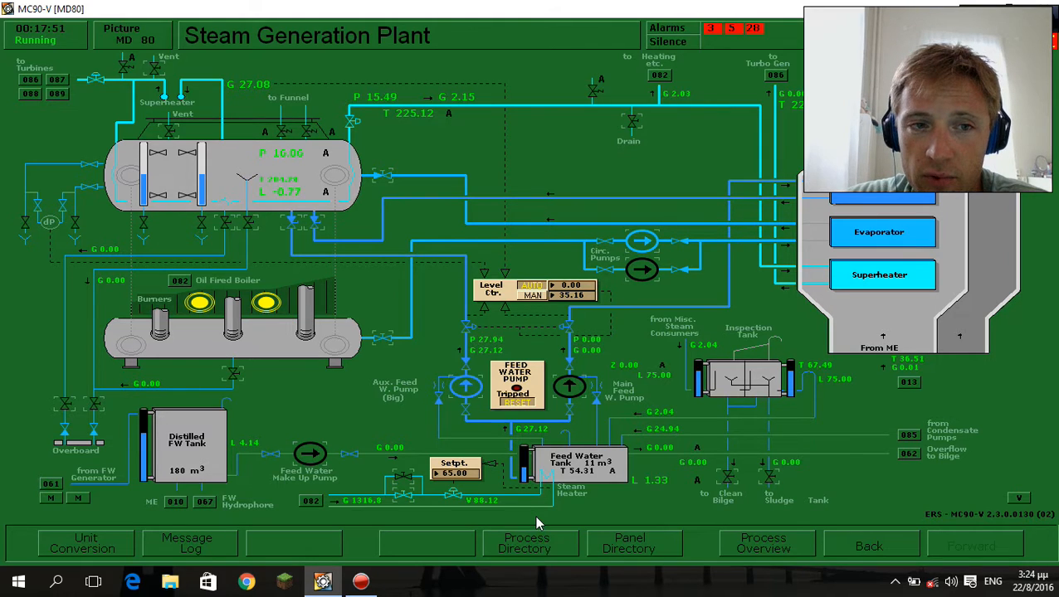
mouse_move(578, 492)
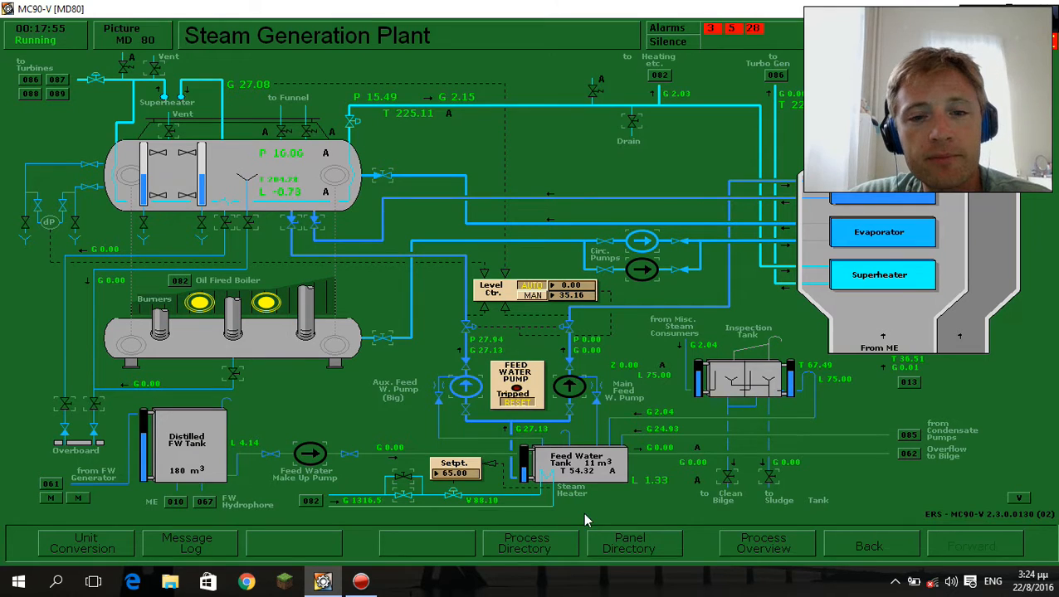
mouse_move(548, 478)
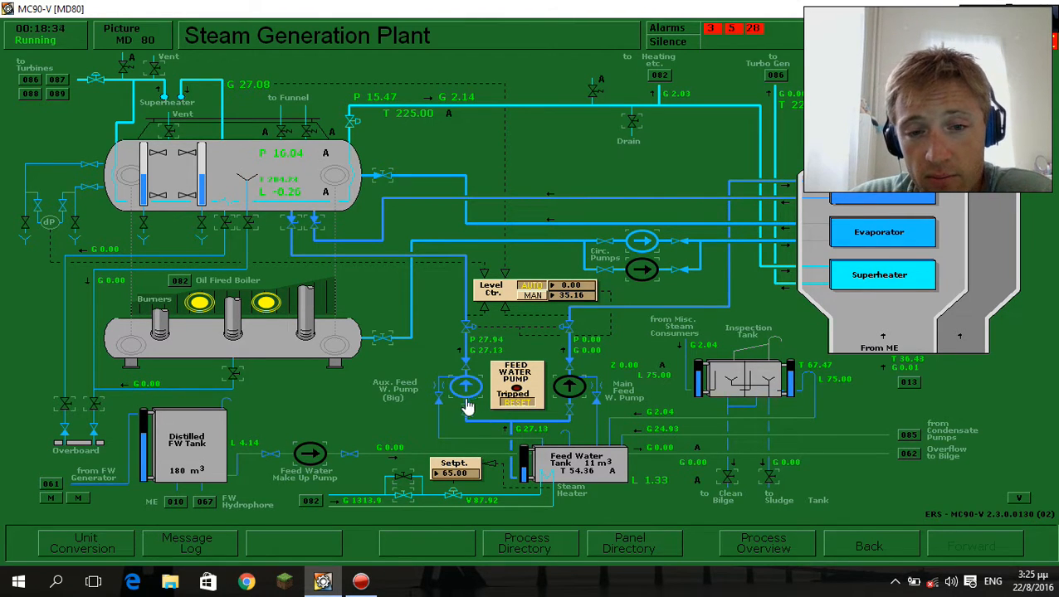
Start the big auxiliary feed water pump on the Steam Generation Plant picture.
click(467, 387)
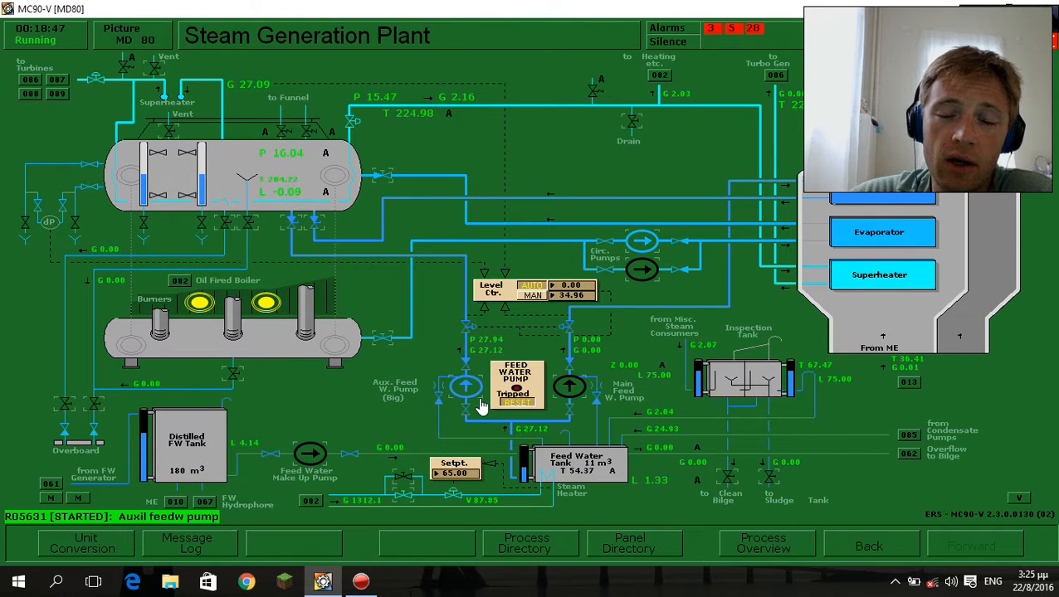
mouse_move(464, 394)
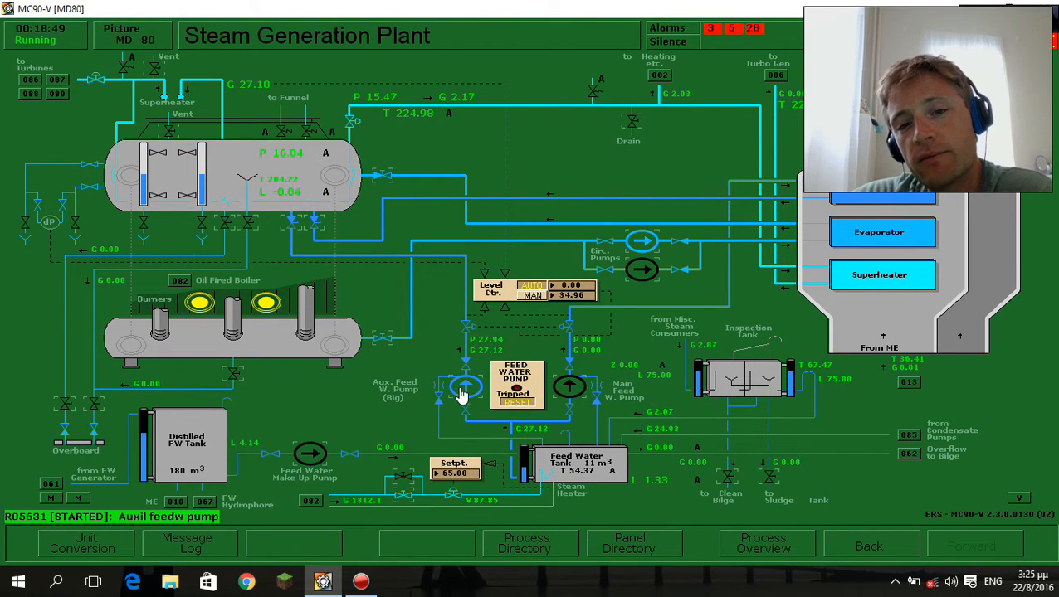